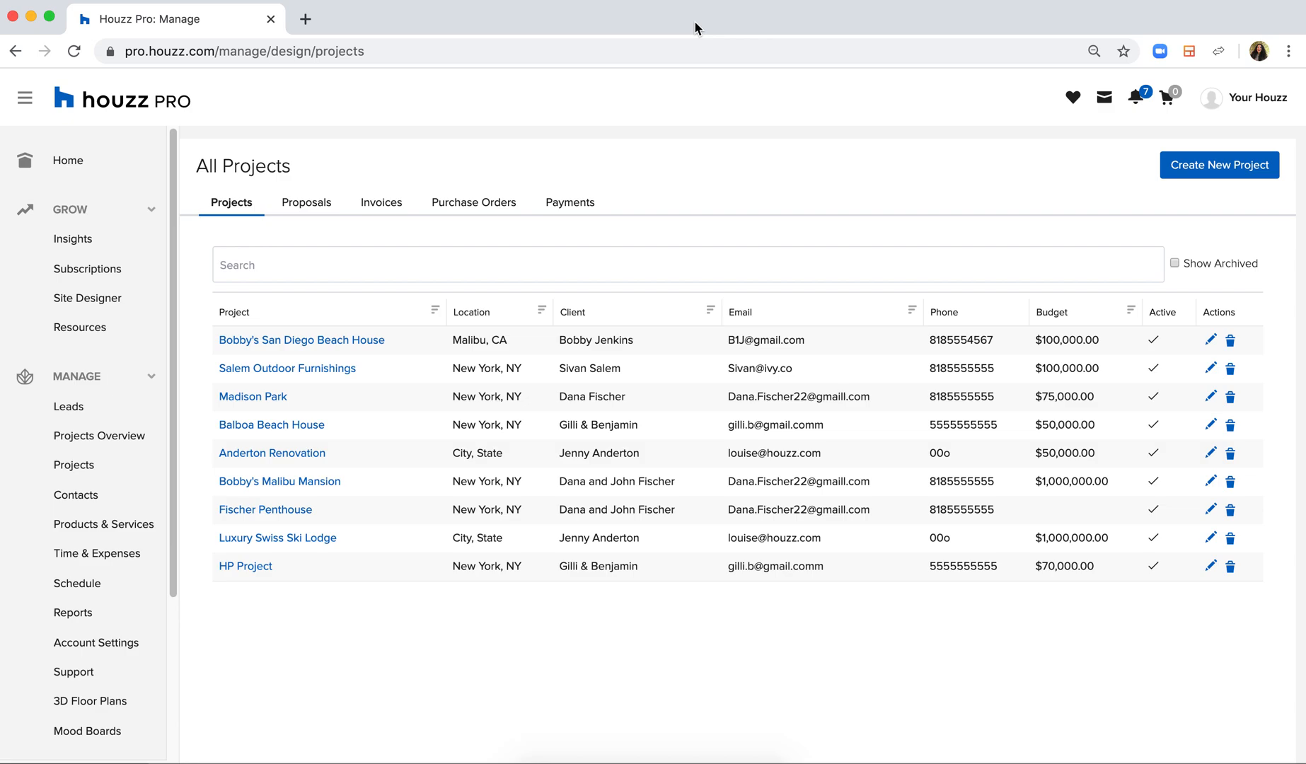
pyautogui.moveTo(301, 339)
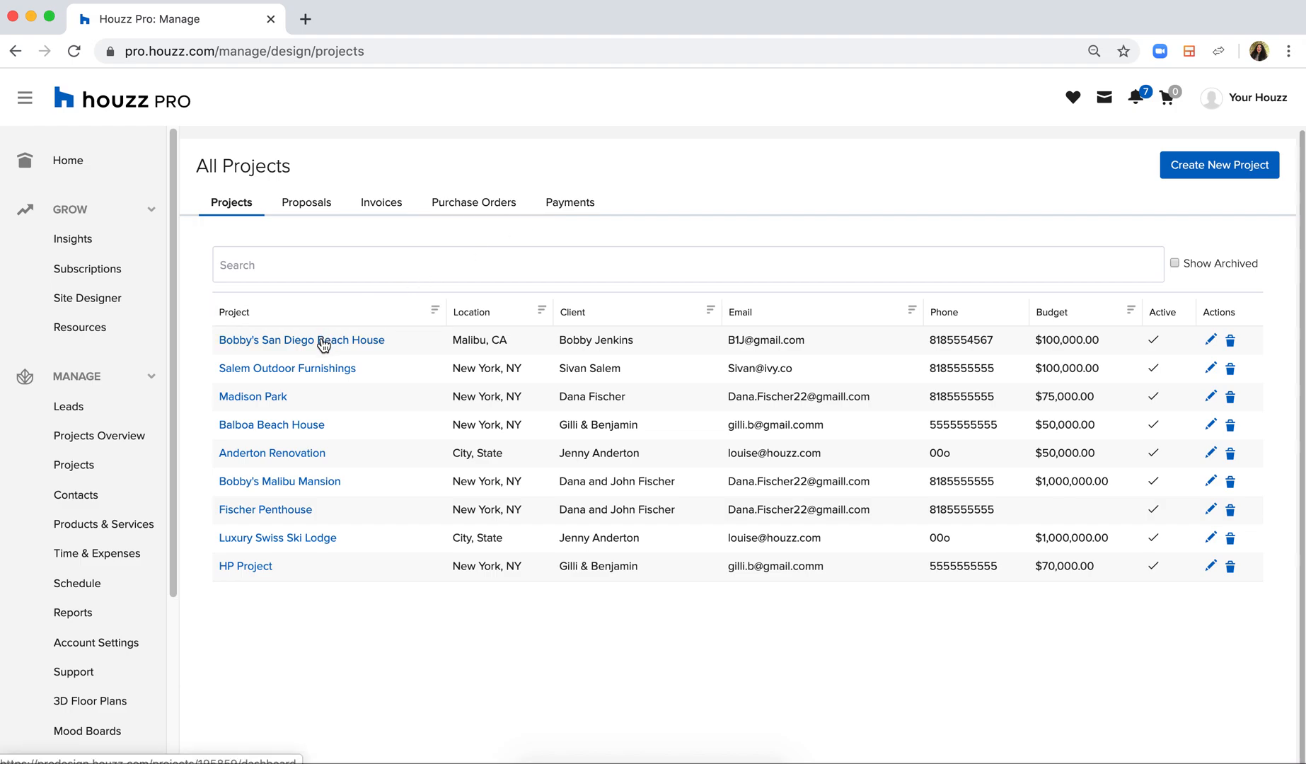
# - Open Bobby's San Diego Beach House project proposals and create a new proposal
pyautogui.click(301, 340)
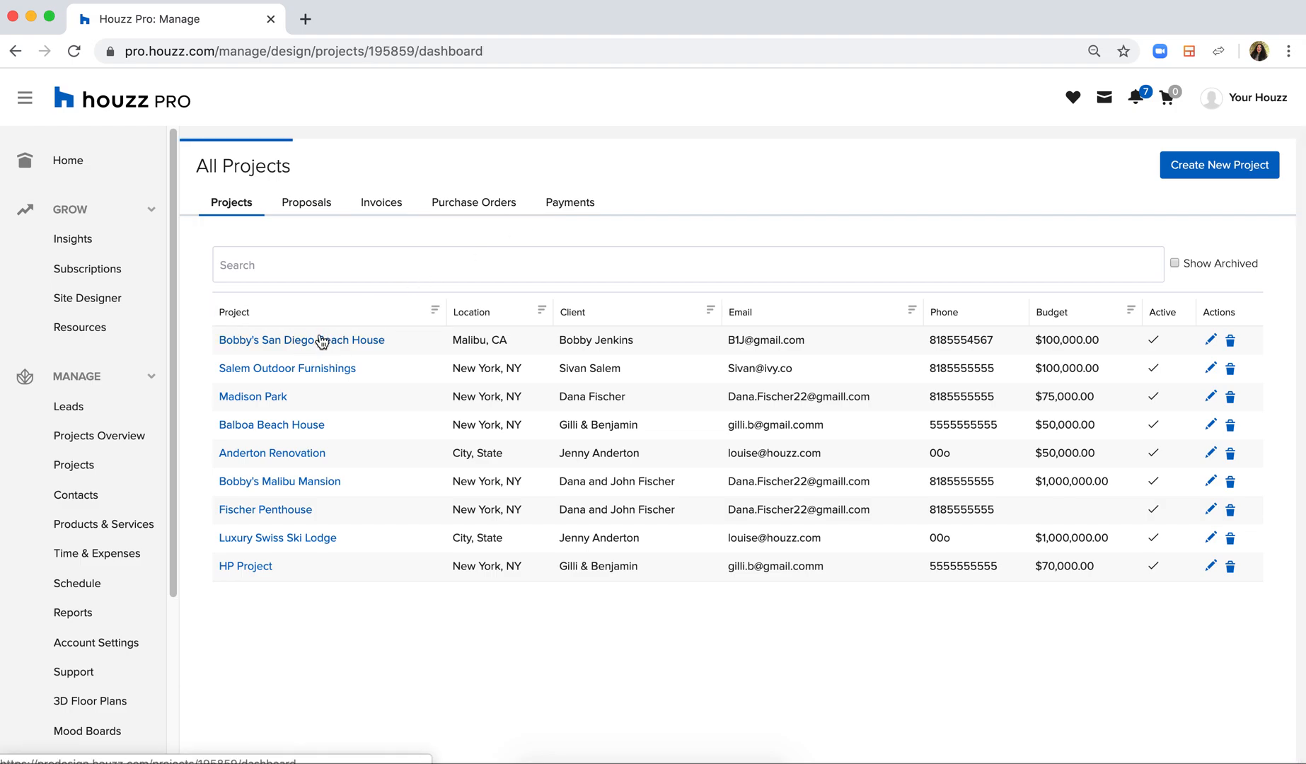
pyautogui.click(302, 340)
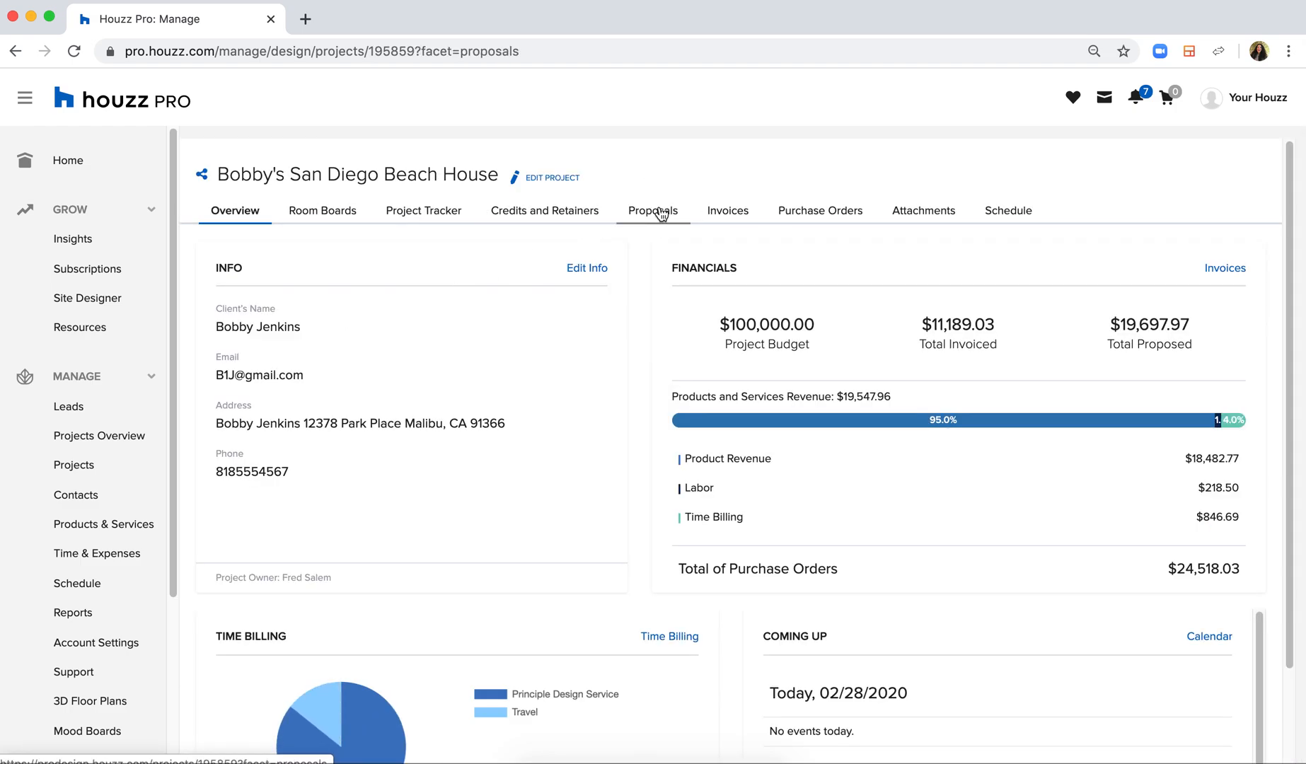
pyautogui.click(653, 210)
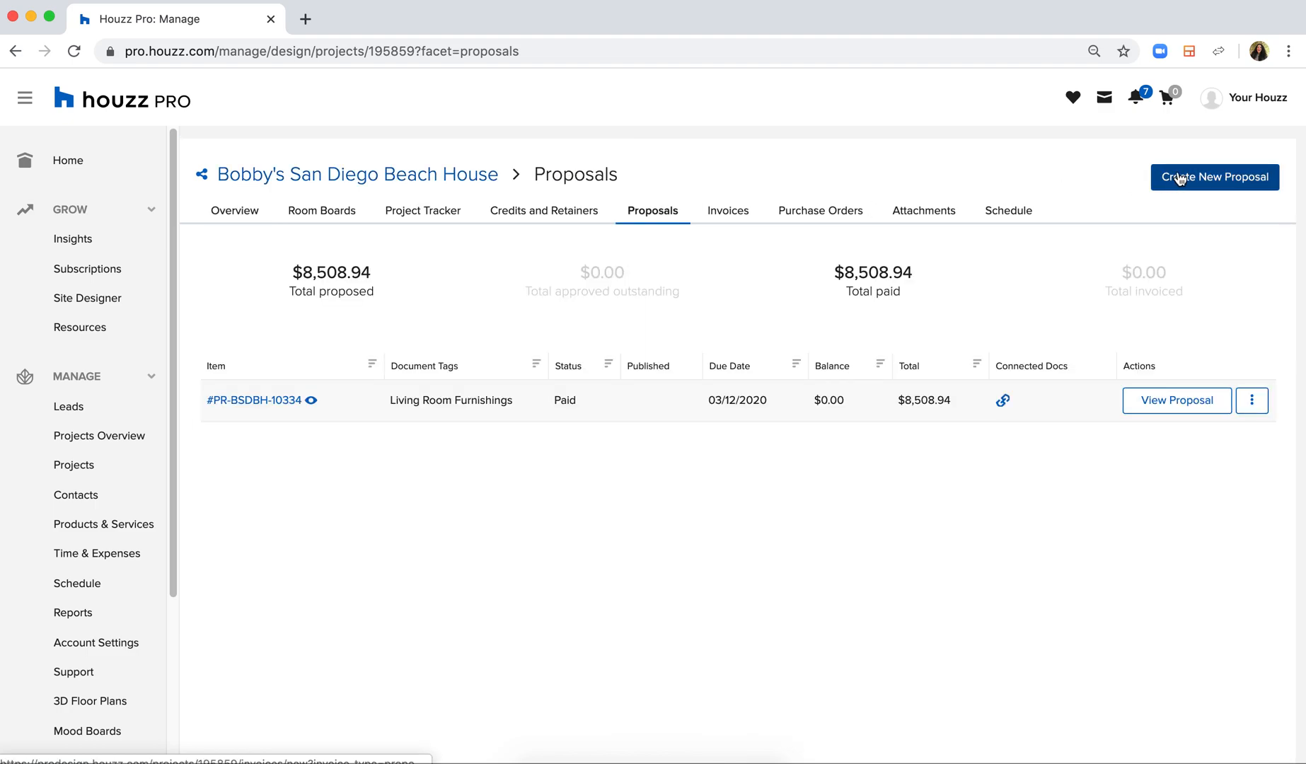
pyautogui.click(1214, 177)
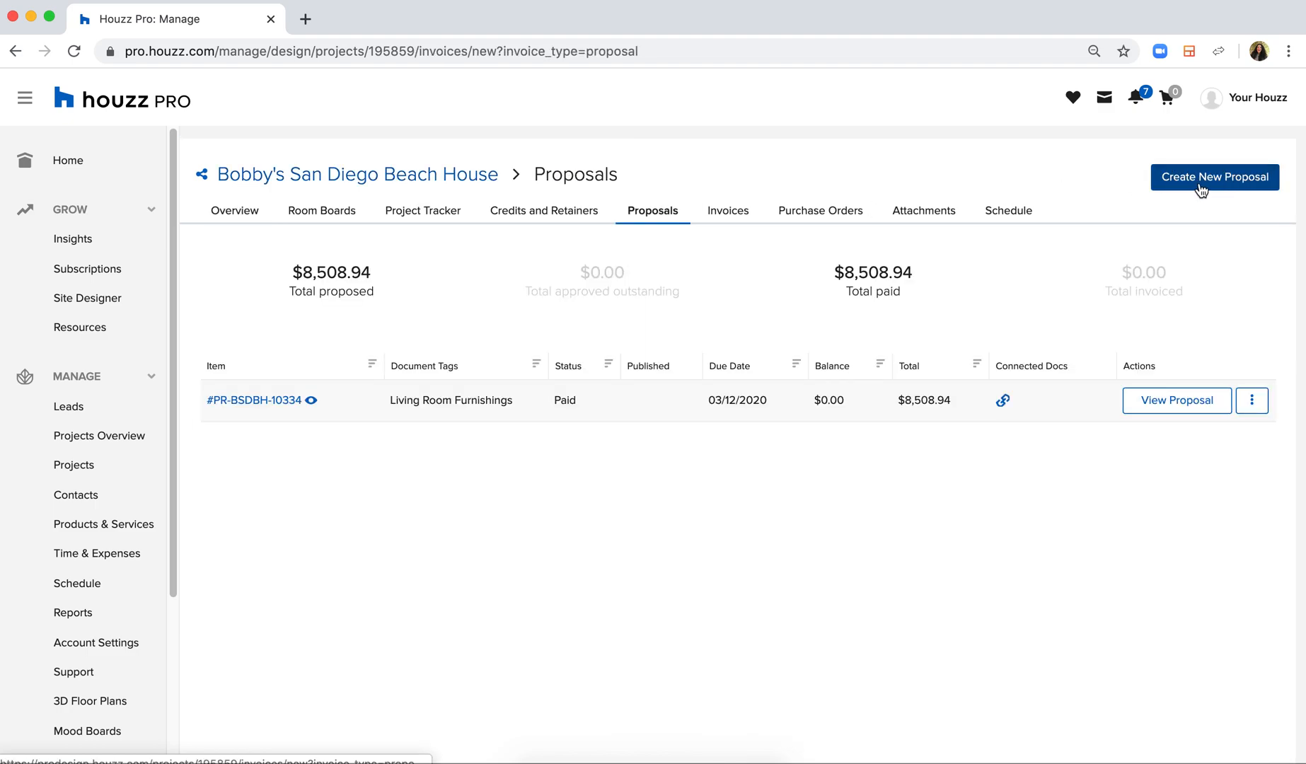
pyautogui.click(1213, 177)
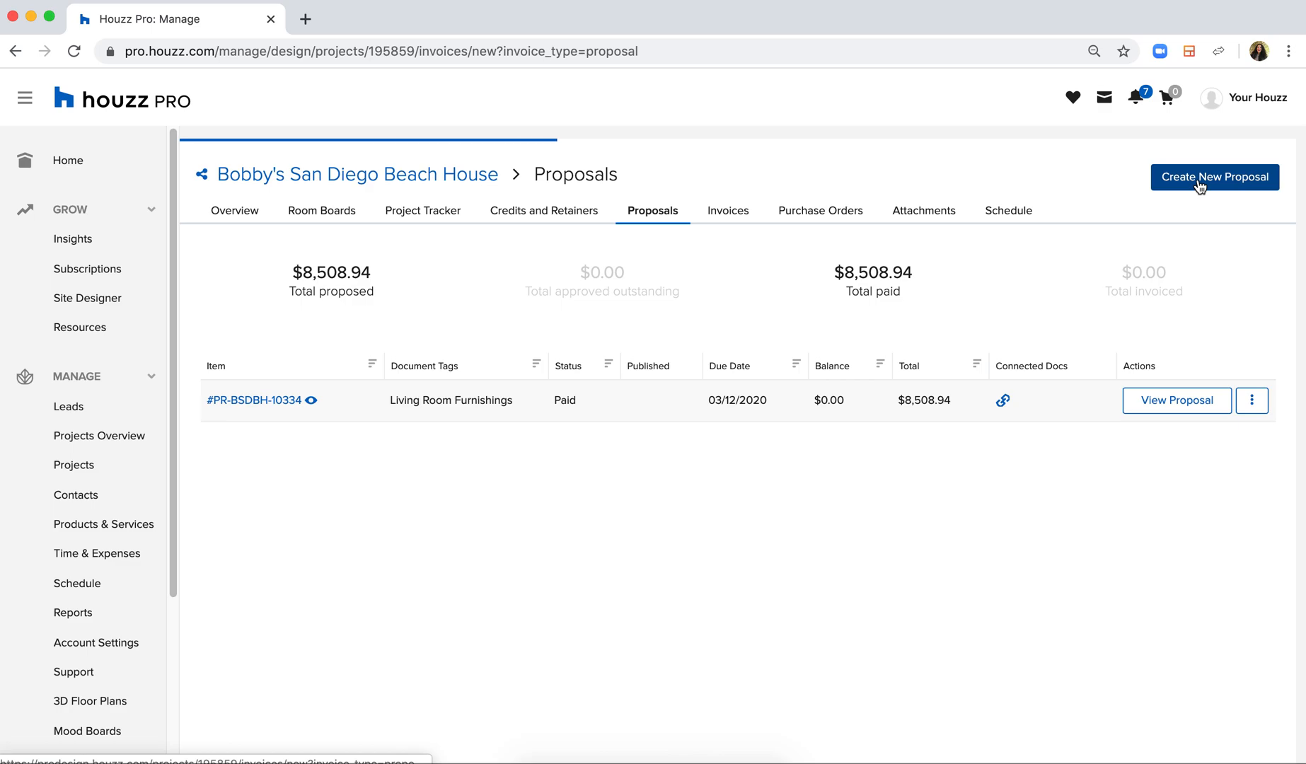
pyautogui.click(1214, 177)
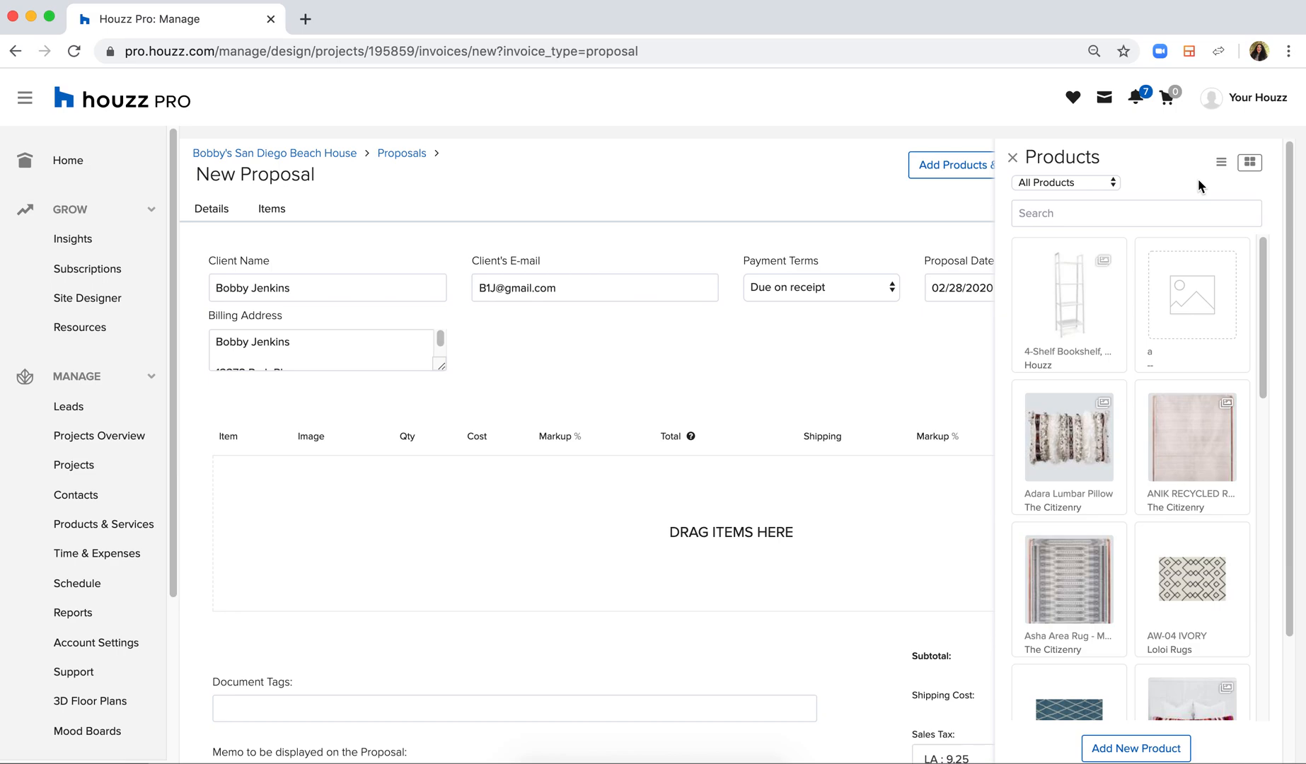
pyautogui.moveTo(1204, 392)
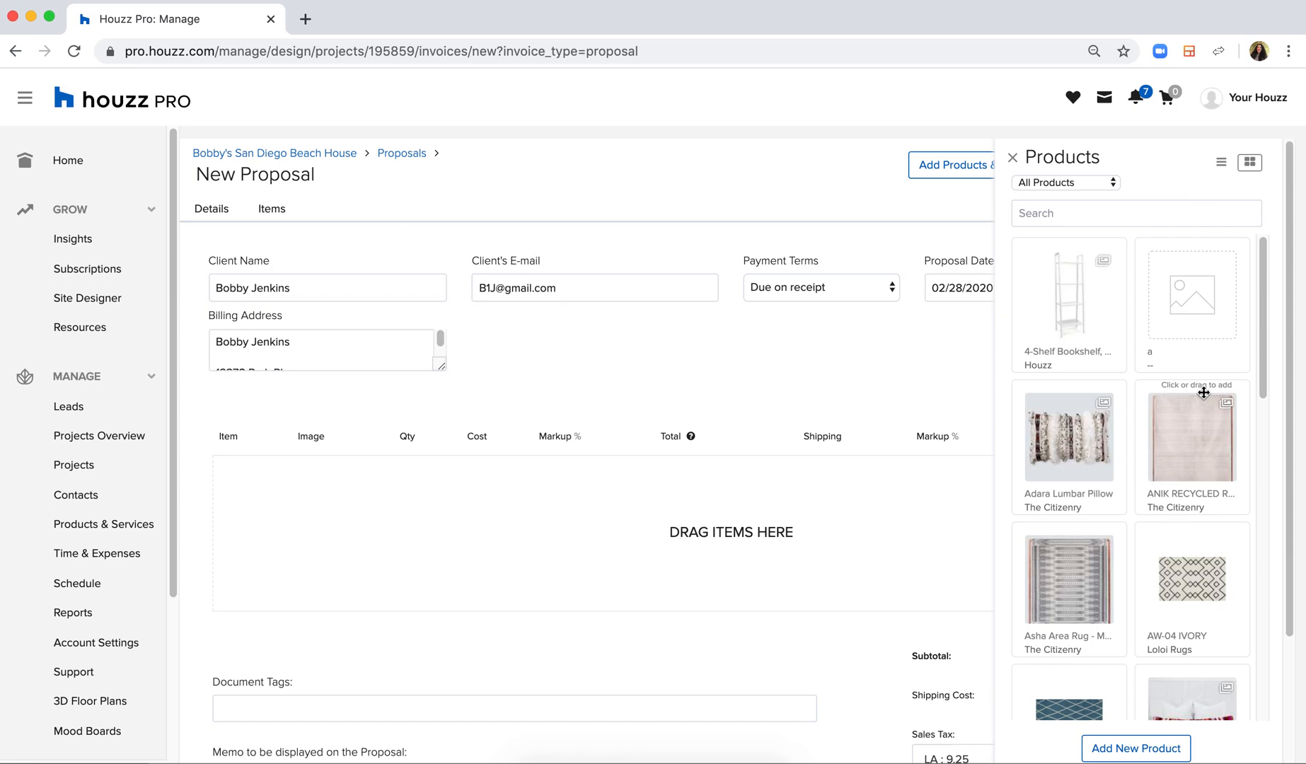
pyautogui.scroll(-3)
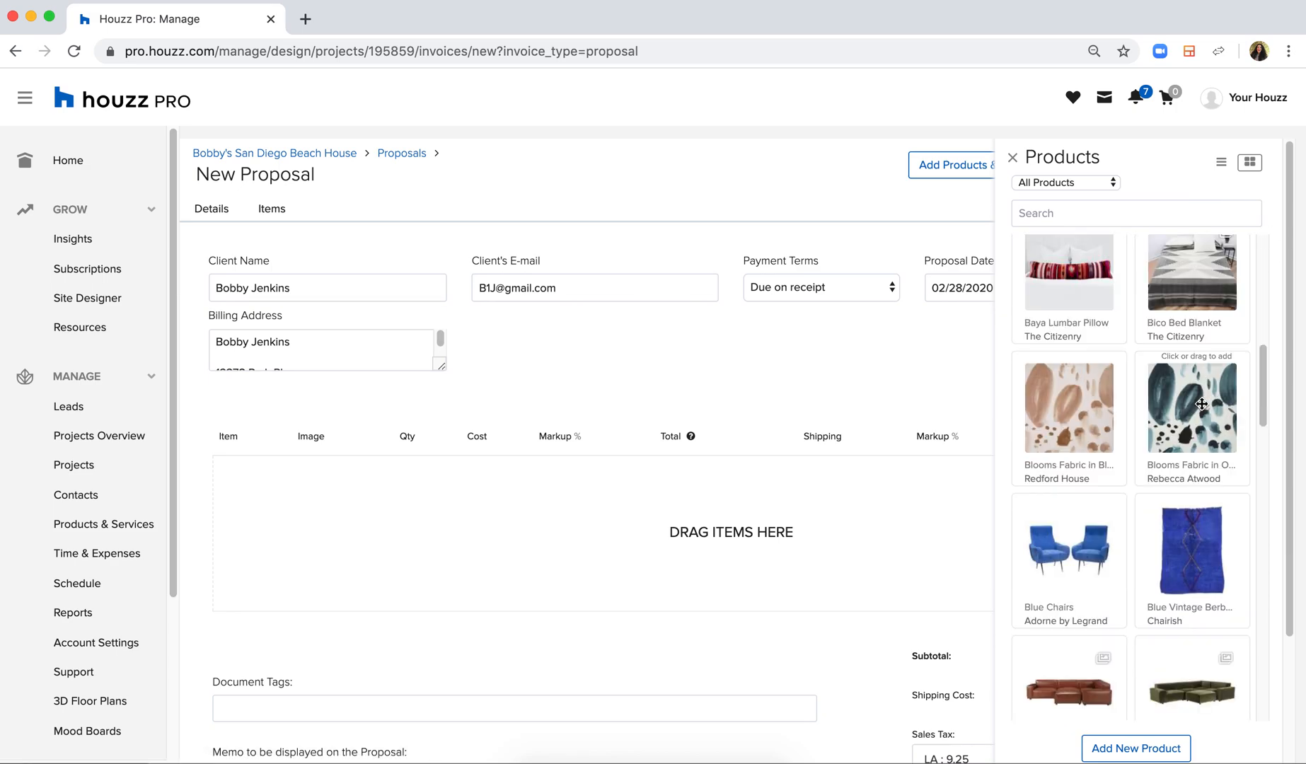
pyautogui.scroll(-3)
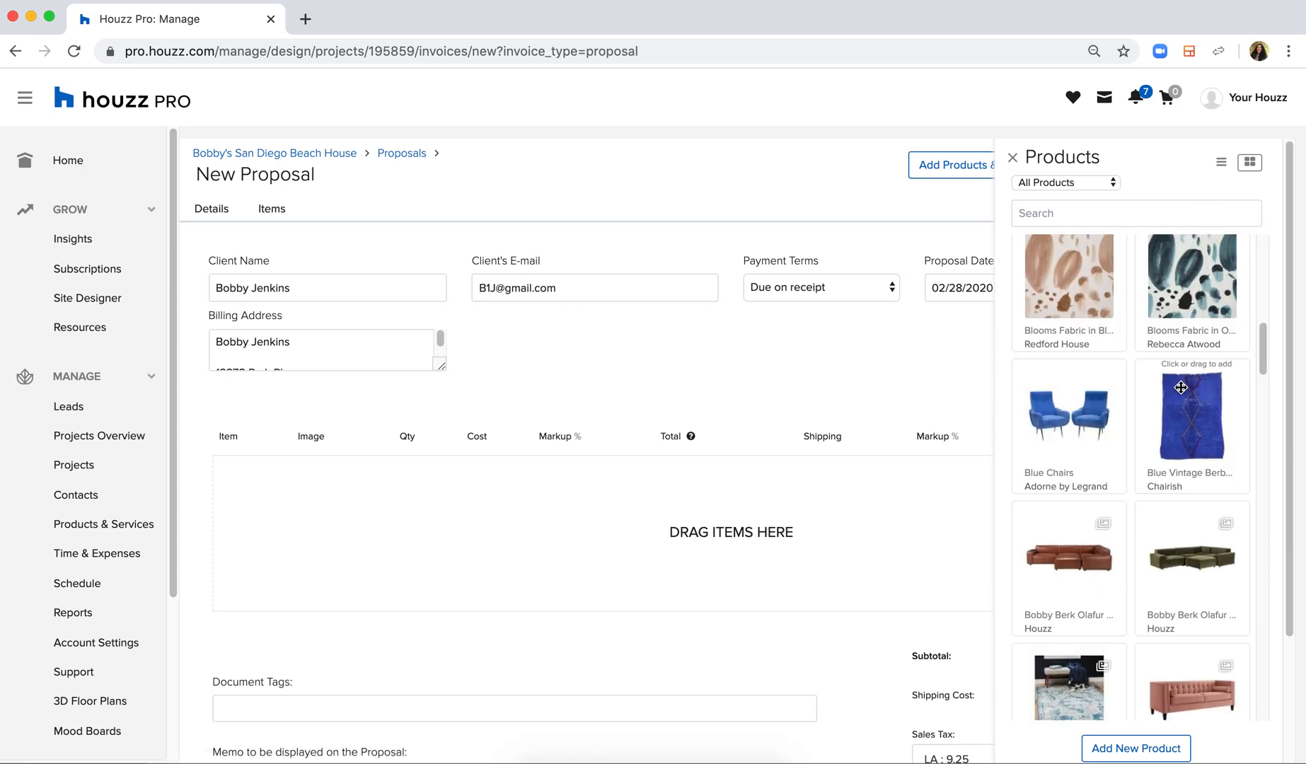
pyautogui.scroll(3)
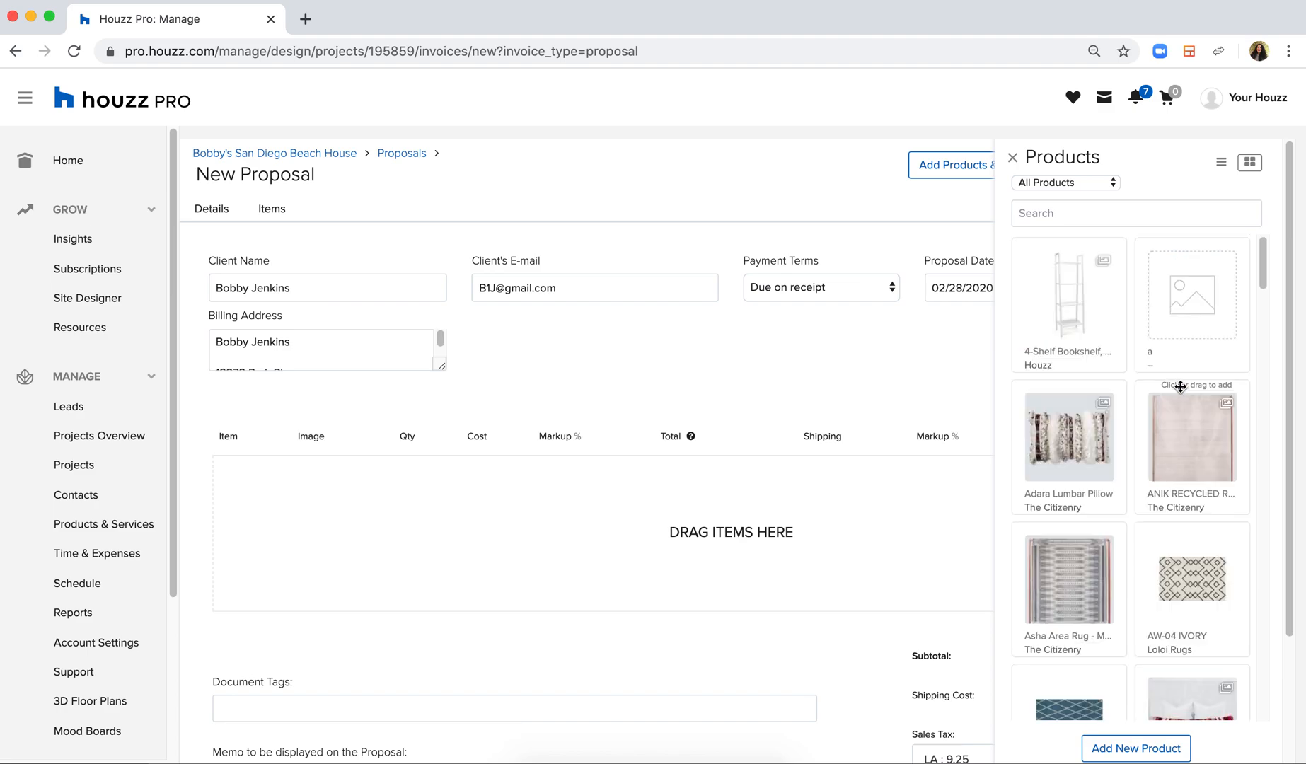
pyautogui.moveTo(891, 299)
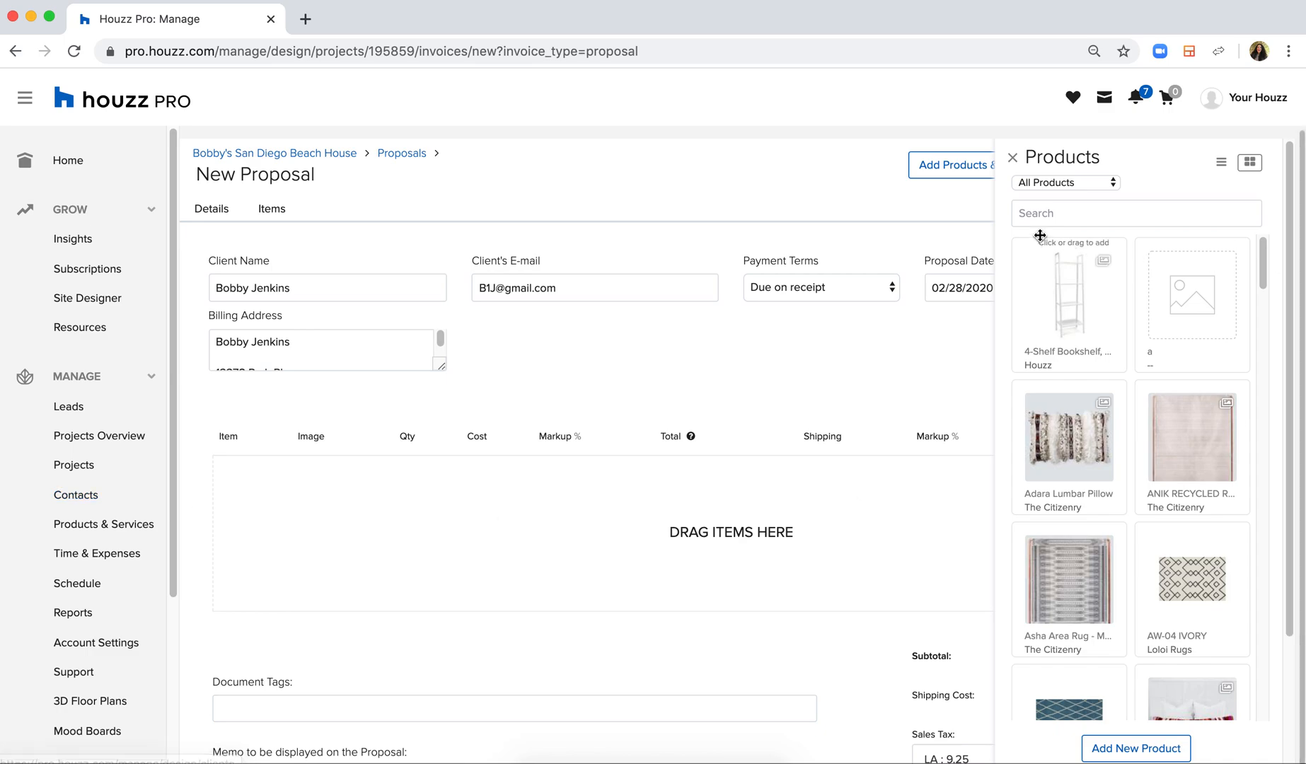
# - Search 'sectional', 'table' and 'pillow' to add the leather sectional, Optical Inlay Coffee Table and pillows
pyautogui.click(1133, 213)
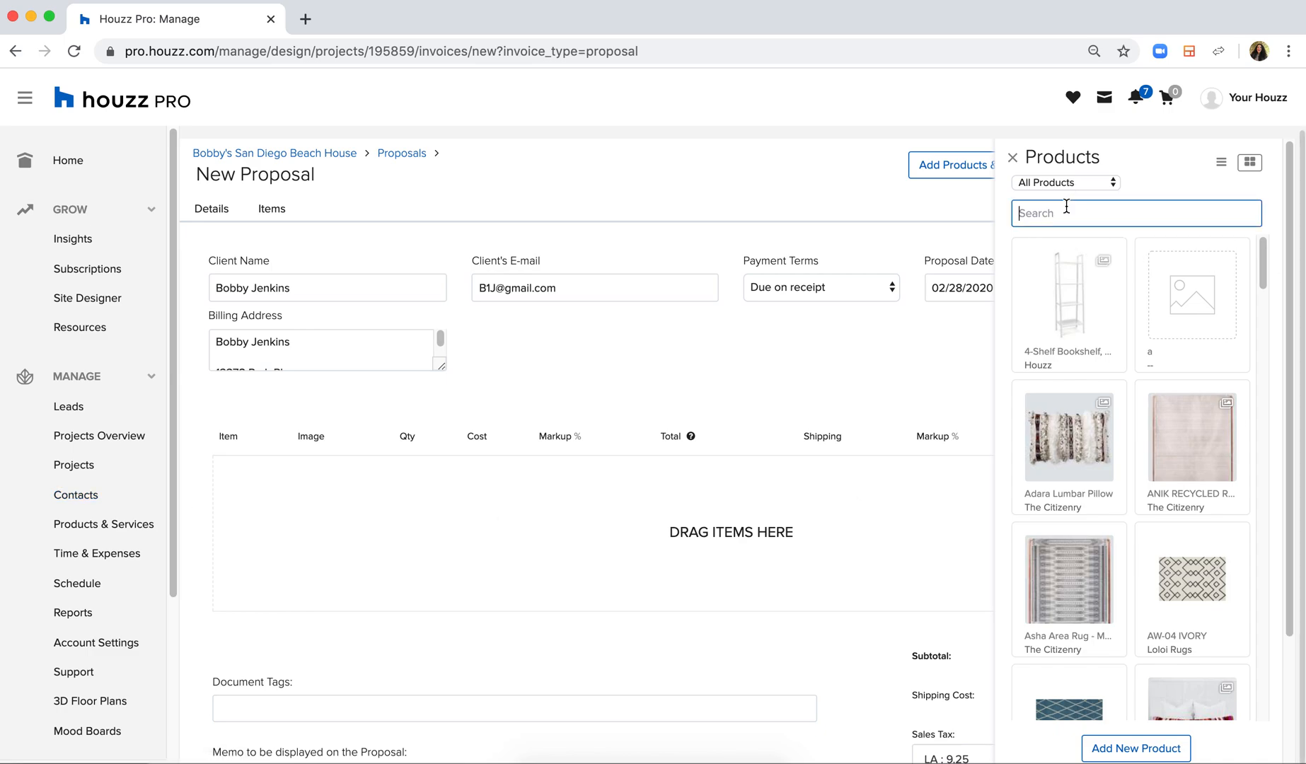
pyautogui.write('s')
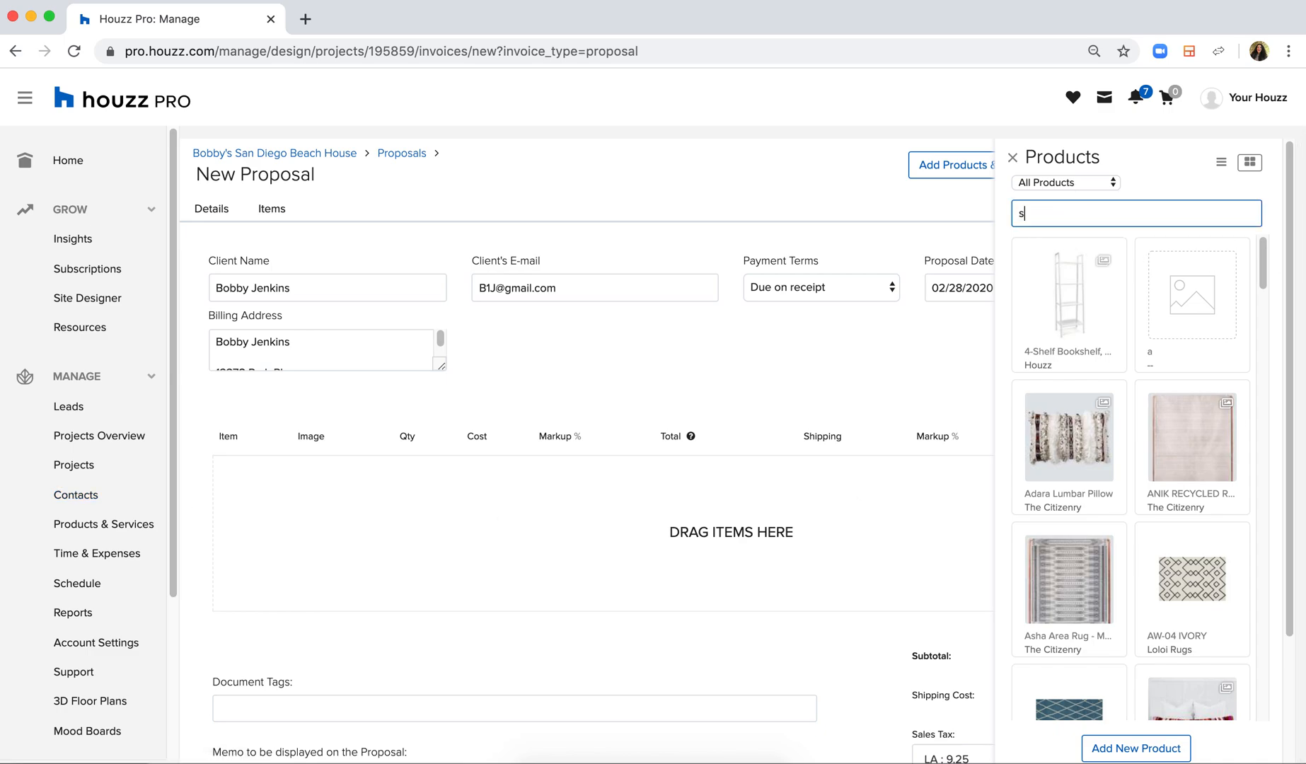
pyautogui.write('sectional')
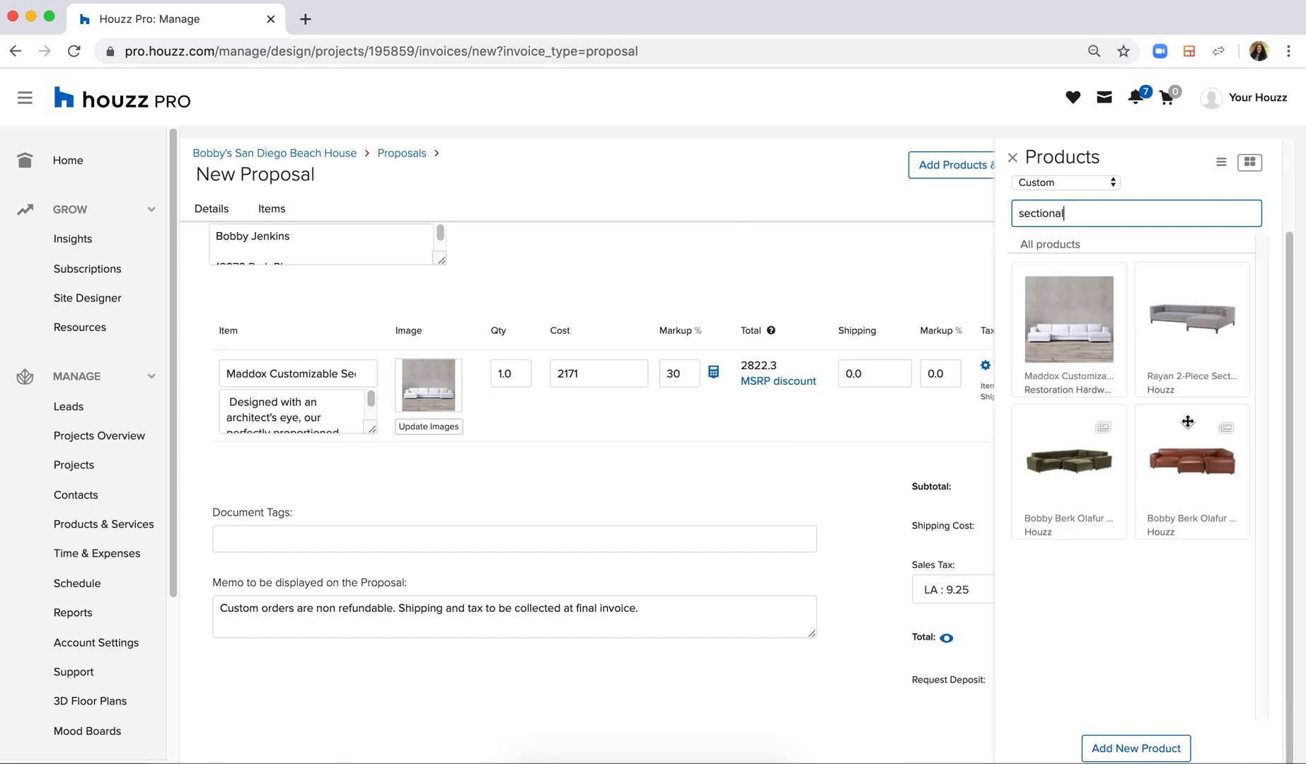
pyautogui.click(1191, 461)
pyautogui.write('table')
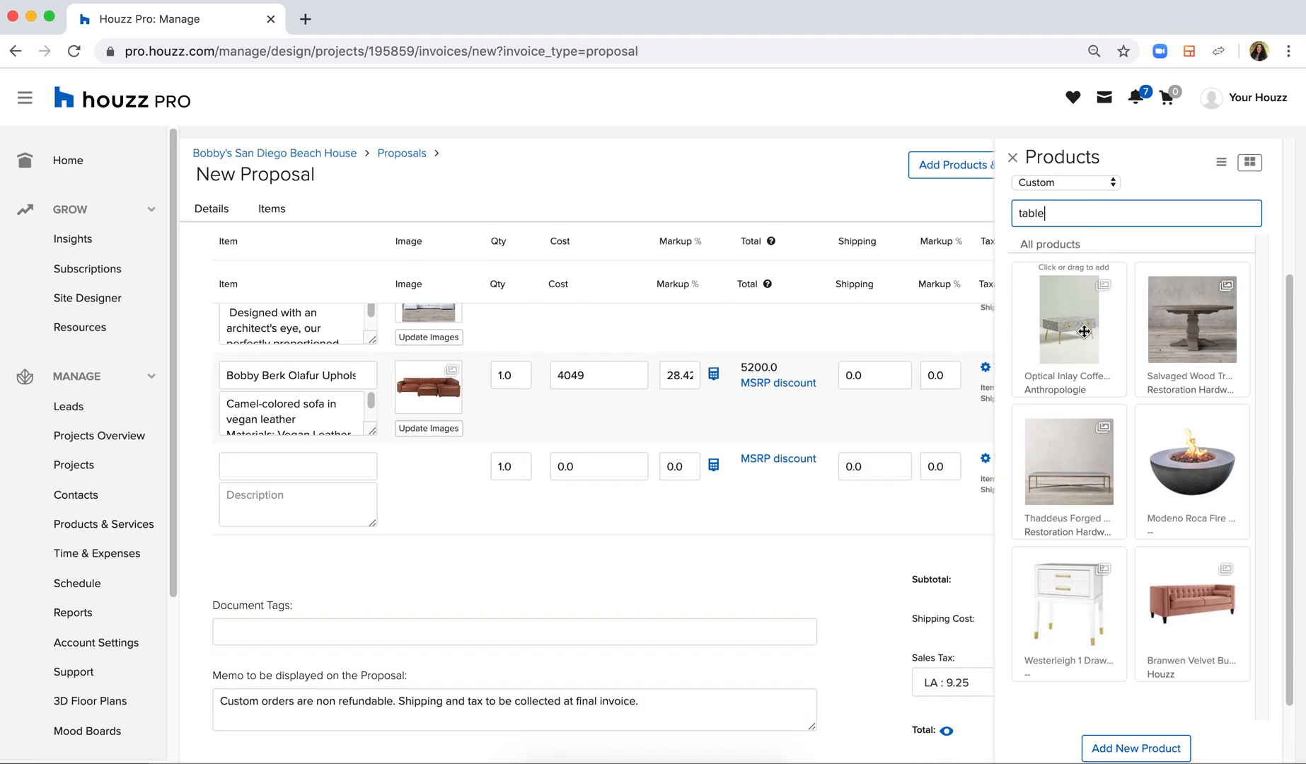
pyautogui.click(1068, 320)
pyautogui.write('pillows')
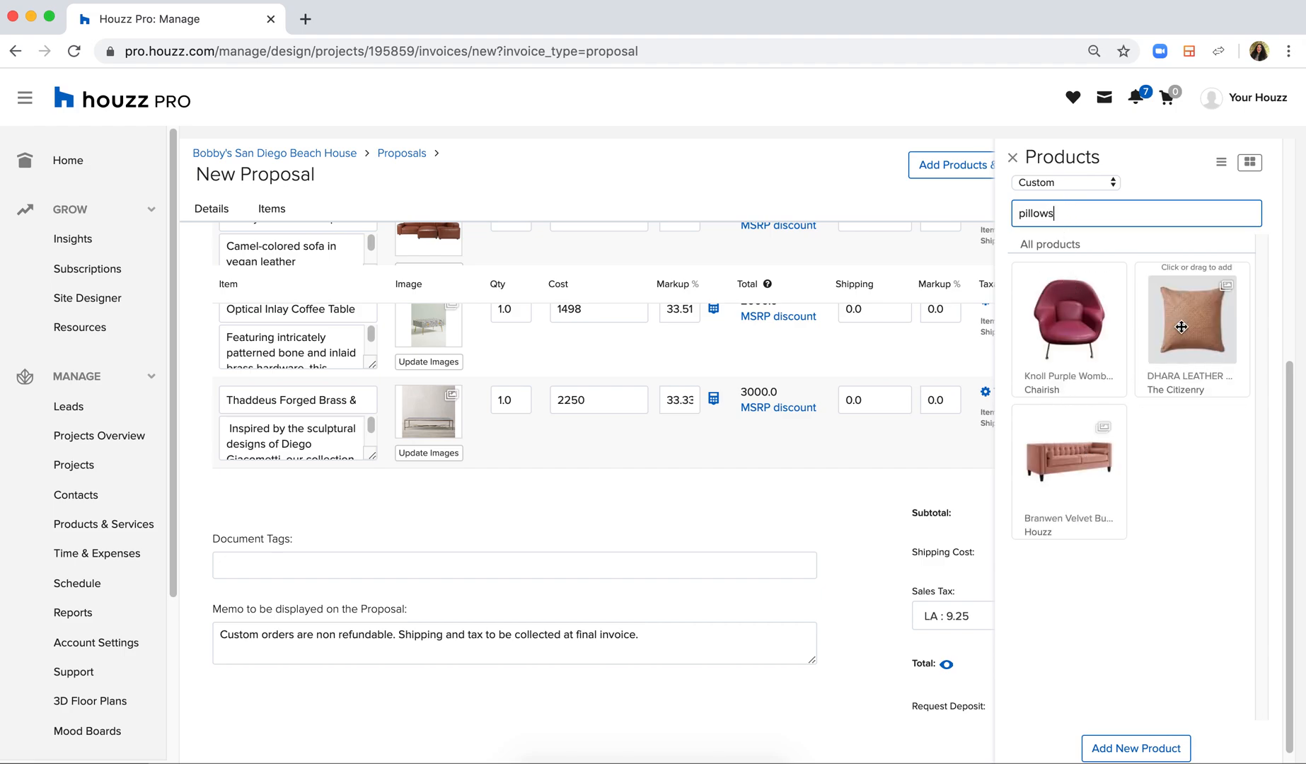
pyautogui.press('Backspace')
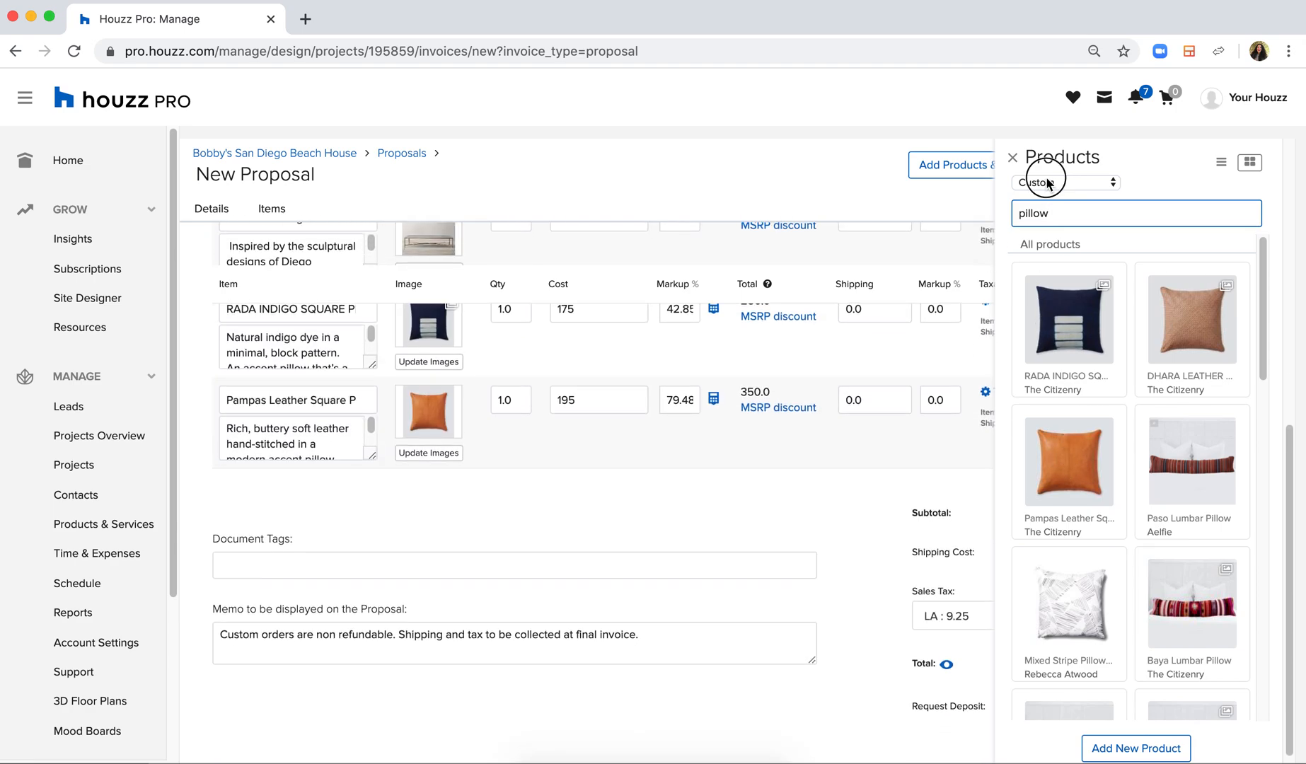
# - Switch the catalogue to All Services, add Installation at $200 per hour, and close the panel
pyautogui.click(1064, 181)
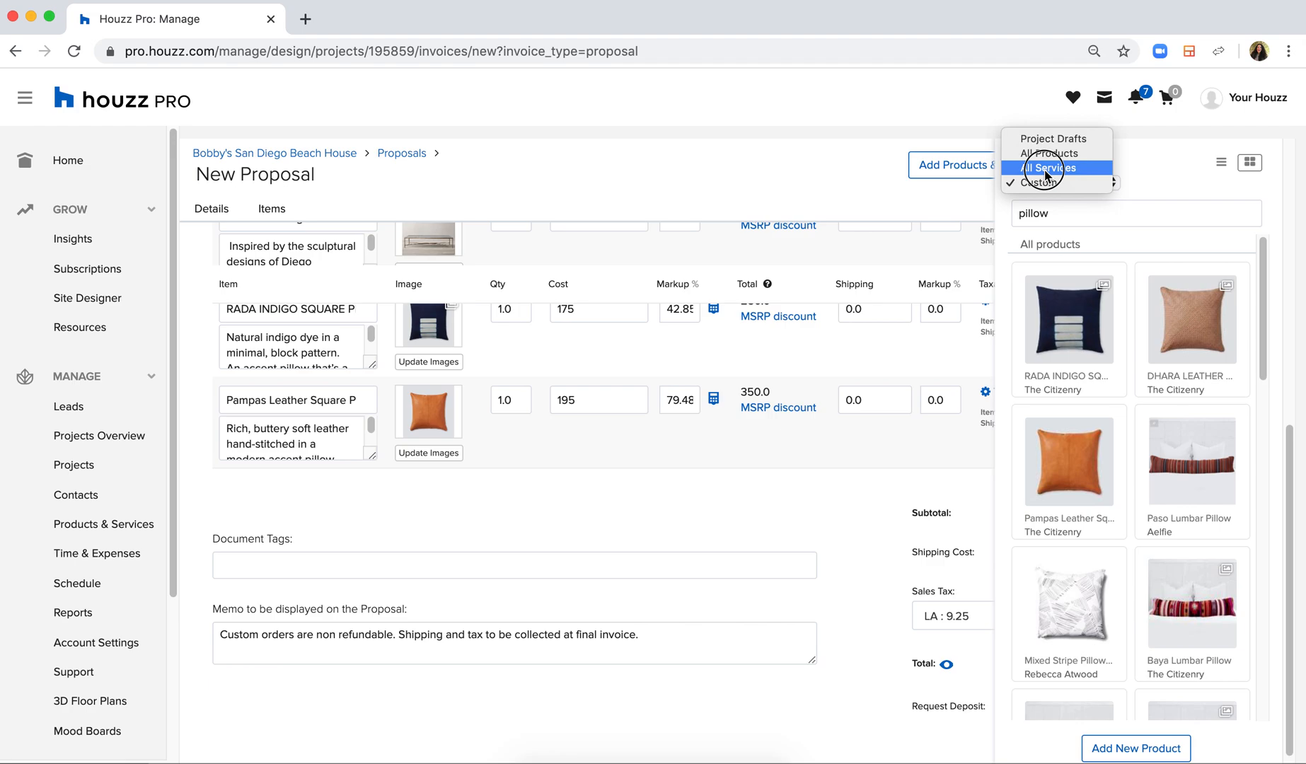
pyautogui.click(1046, 166)
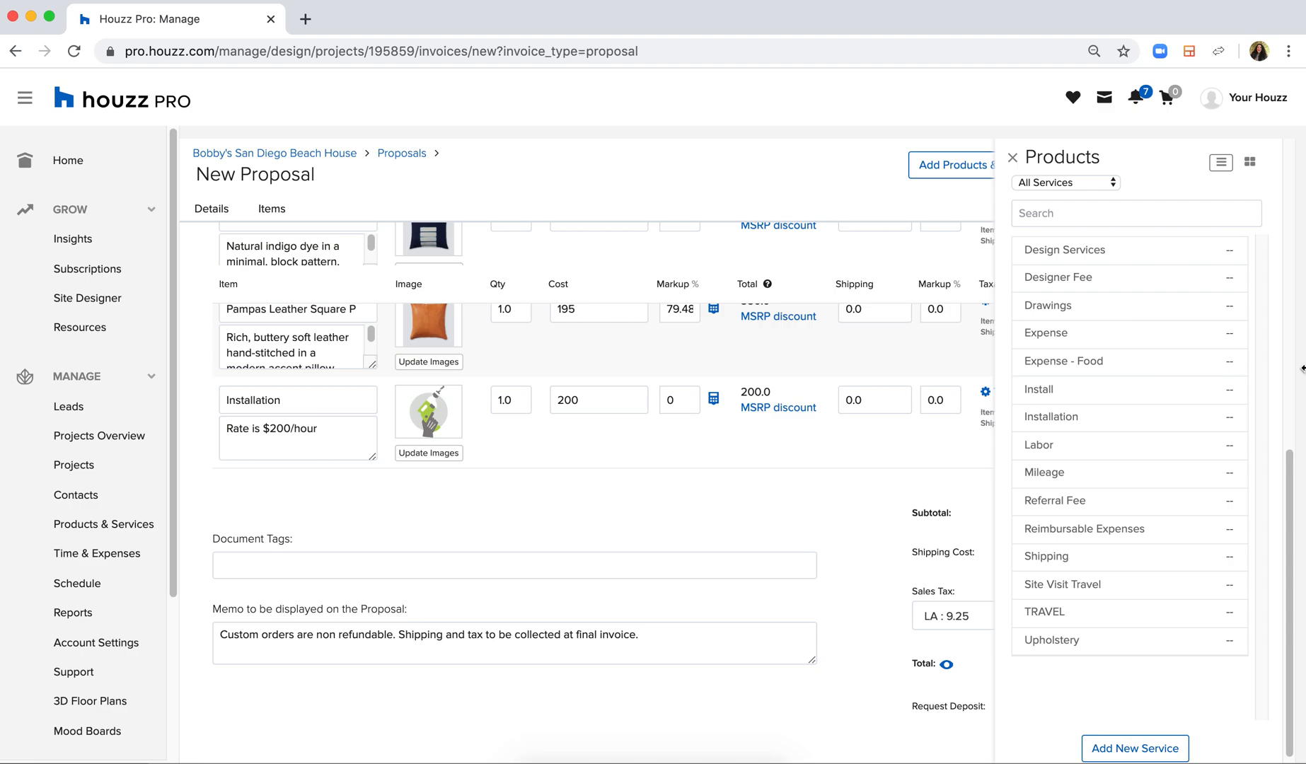
pyautogui.moveTo(1157, 754)
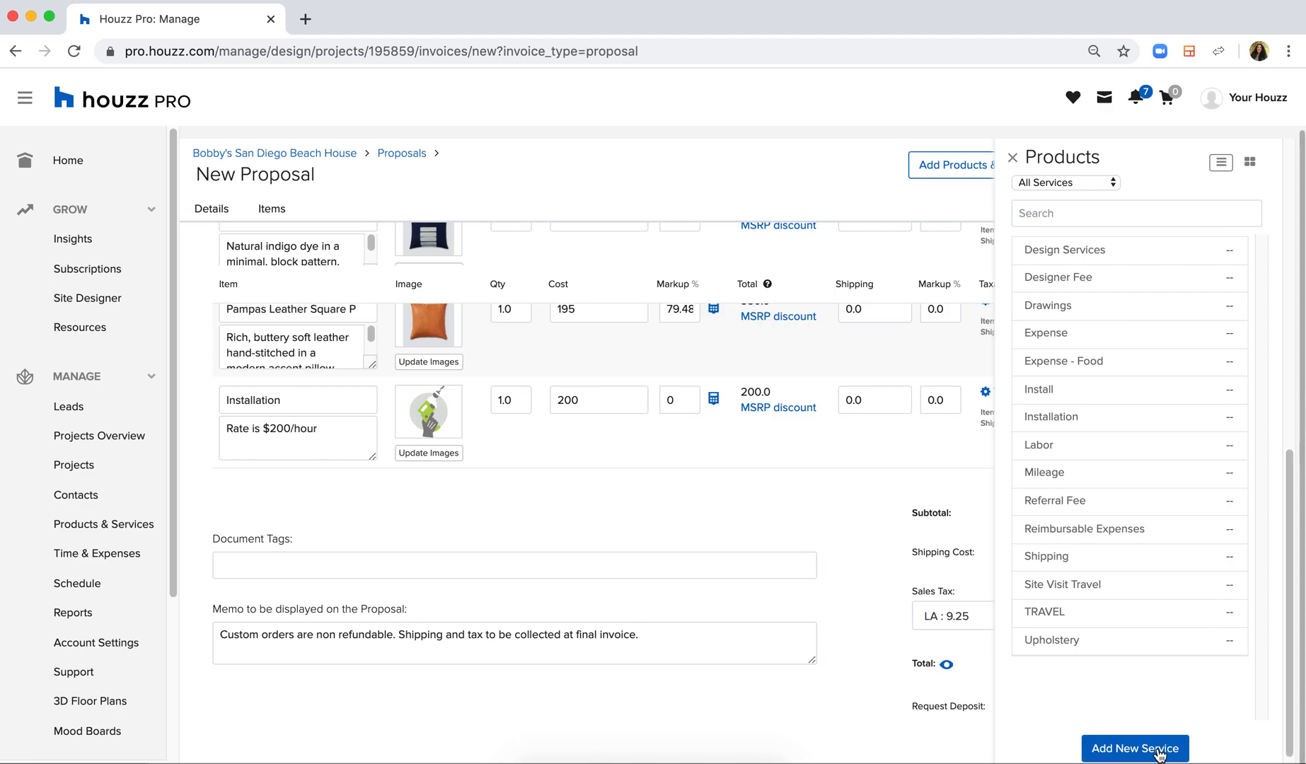
pyautogui.click(1135, 749)
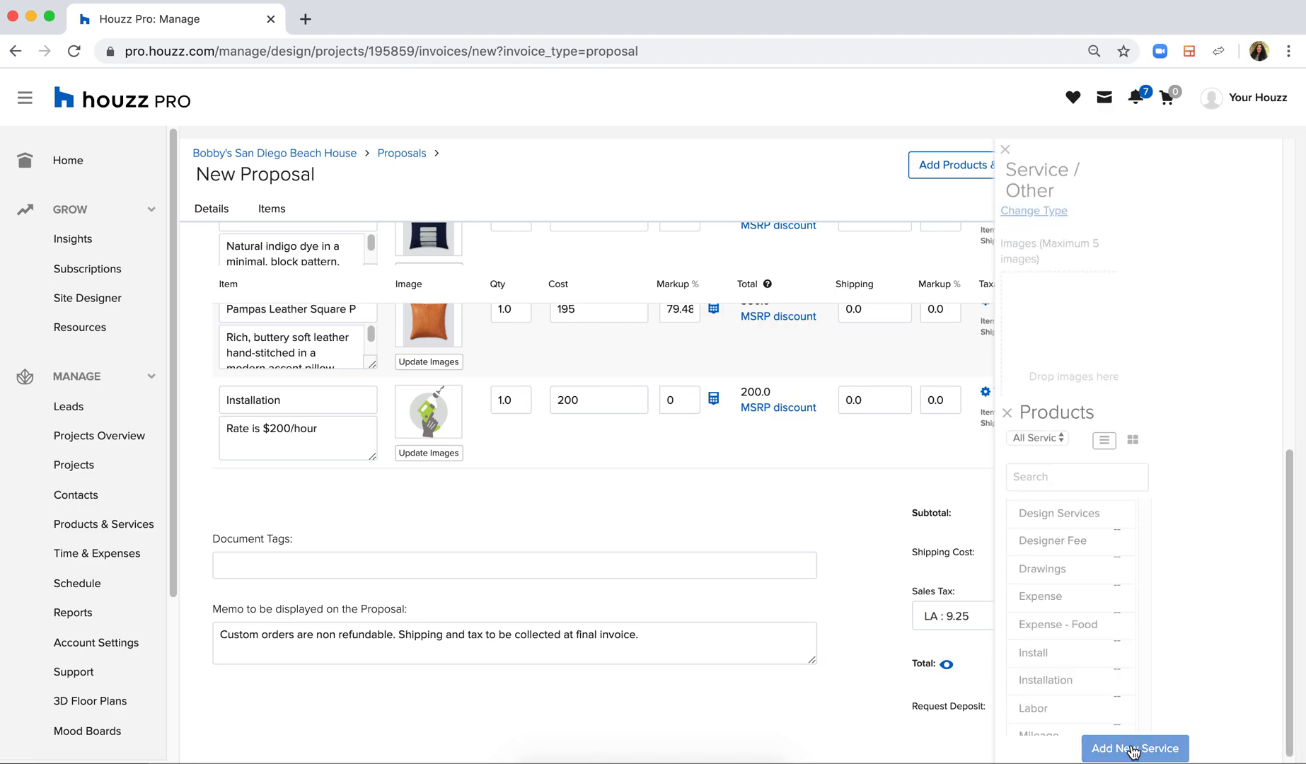
pyautogui.click(1133, 748)
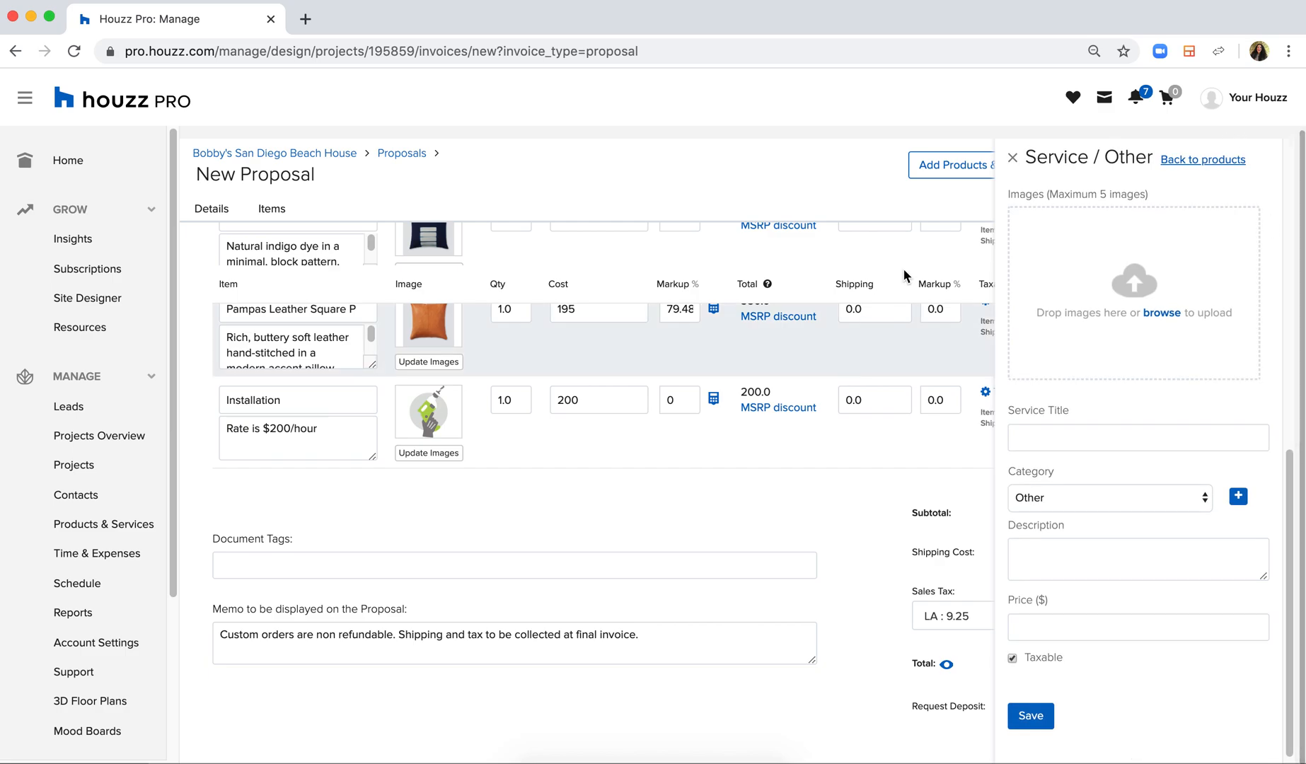
pyautogui.click(1012, 158)
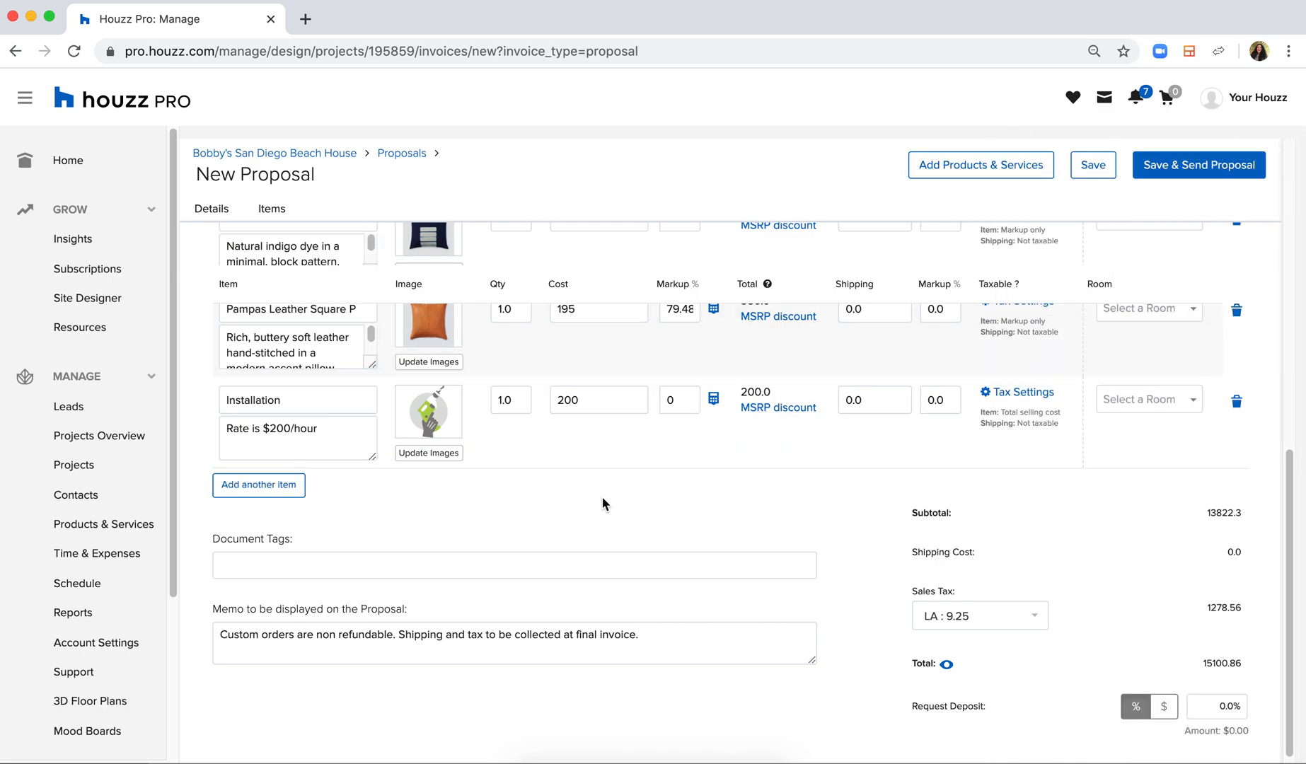
# - Rename the Maddox sectional line item to 'Sectional Option 1'
pyautogui.scroll(3)
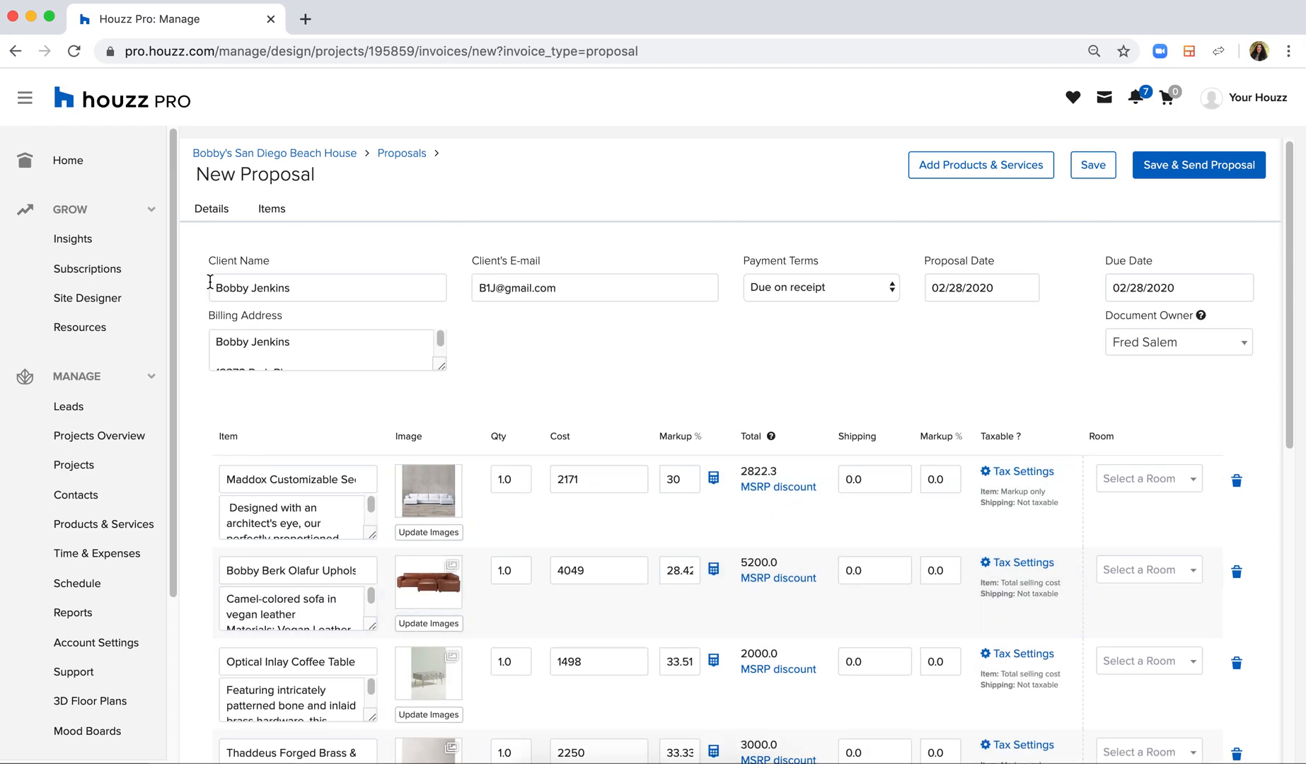
pyautogui.moveTo(1188, 295)
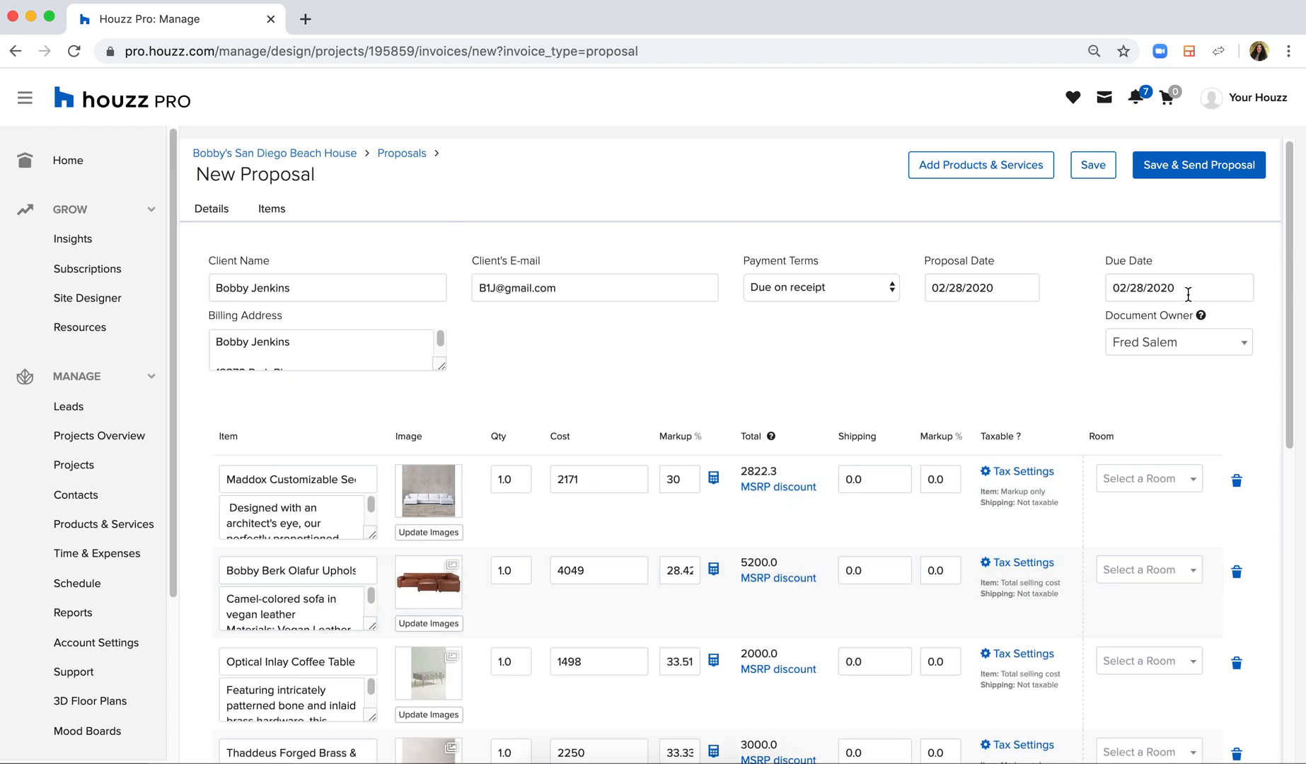
pyautogui.scroll(-3)
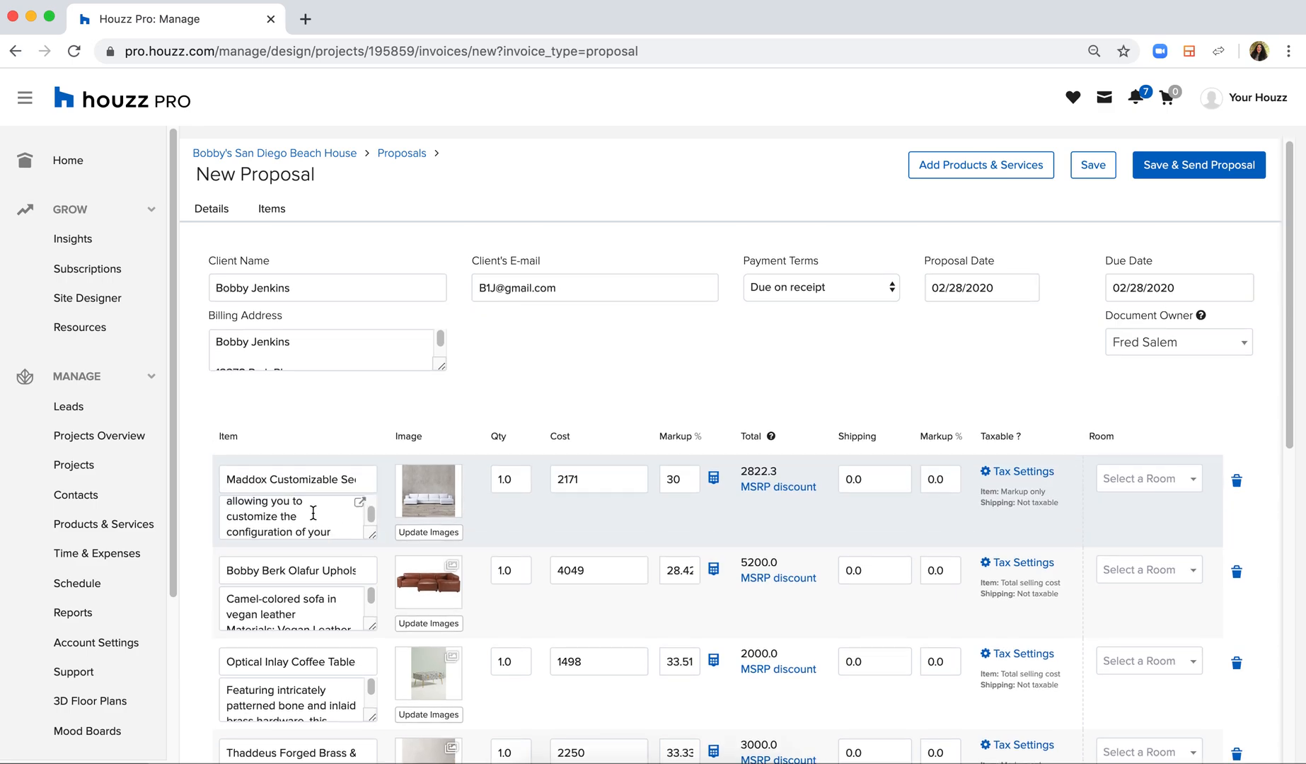
pyautogui.scroll(-3)
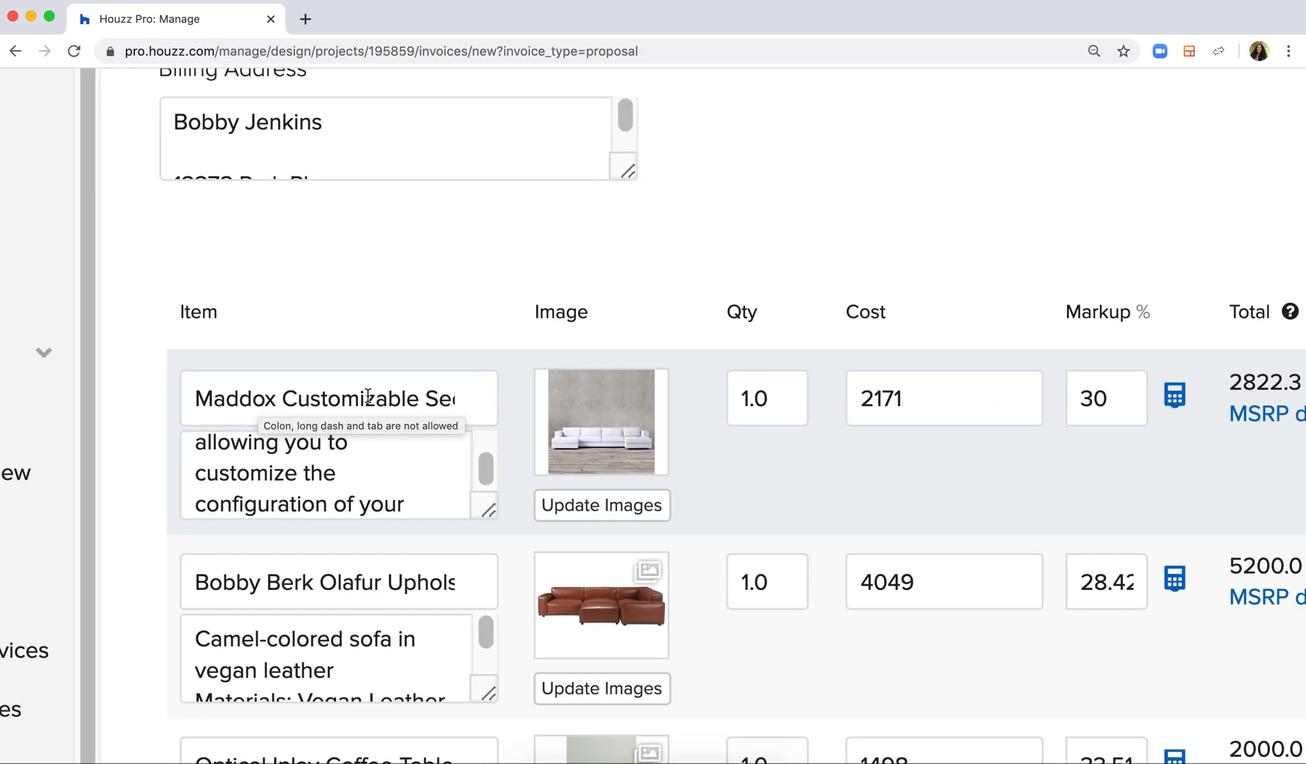
pyautogui.tripleClick(322, 398)
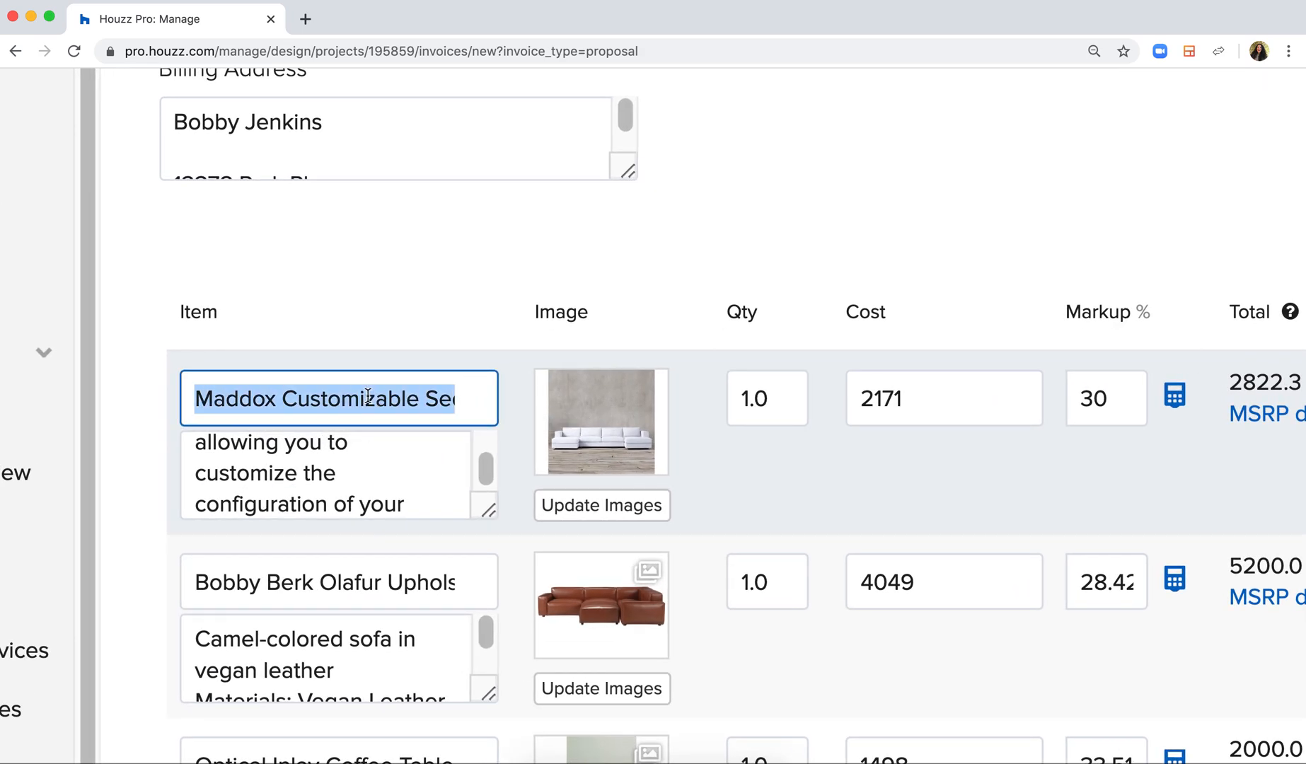
pyautogui.write('Sectional')
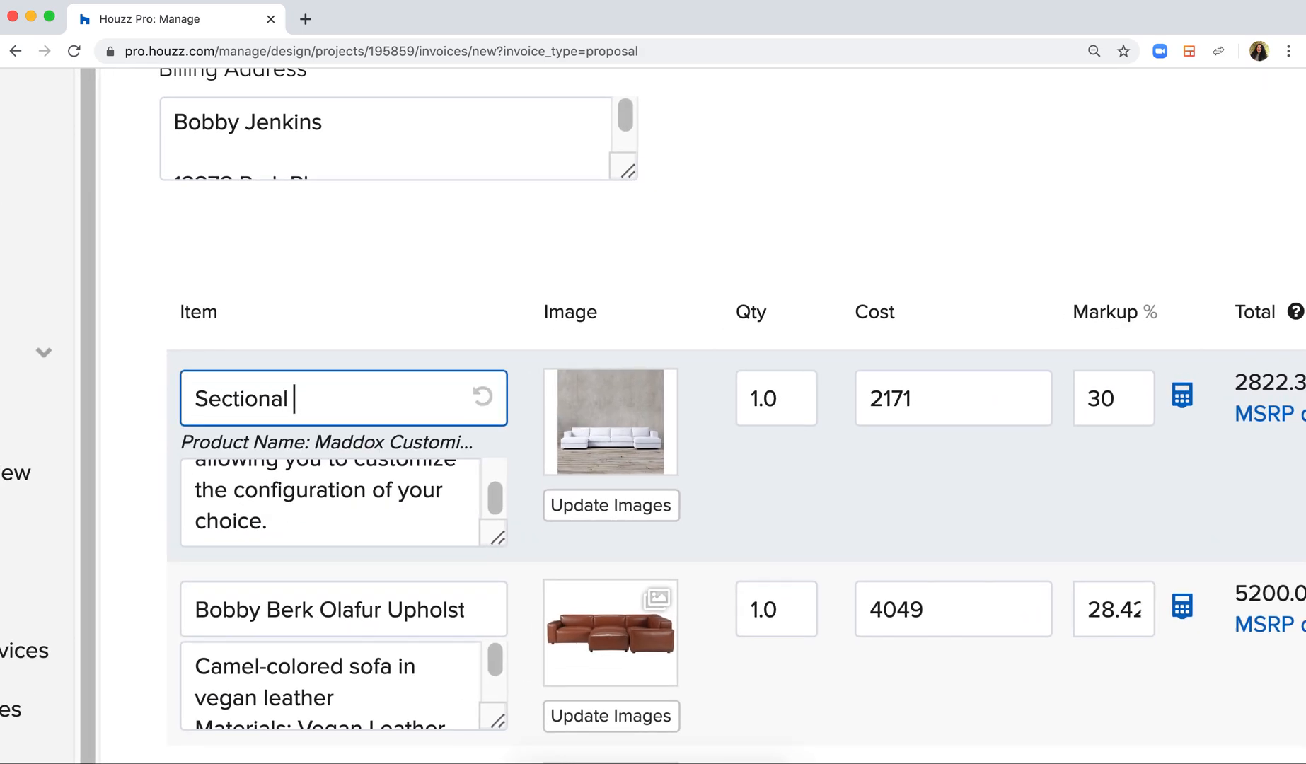
pyautogui.write('Option 1')
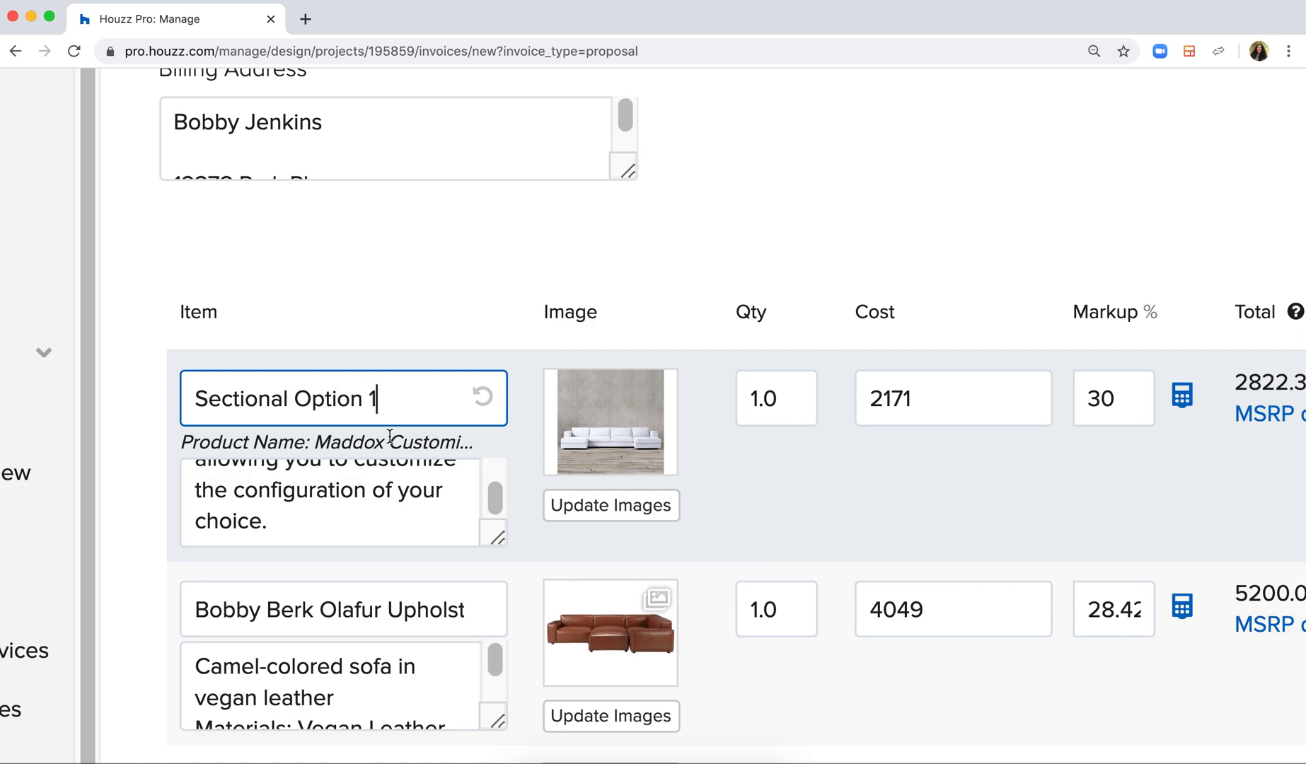
pyautogui.moveTo(379, 443)
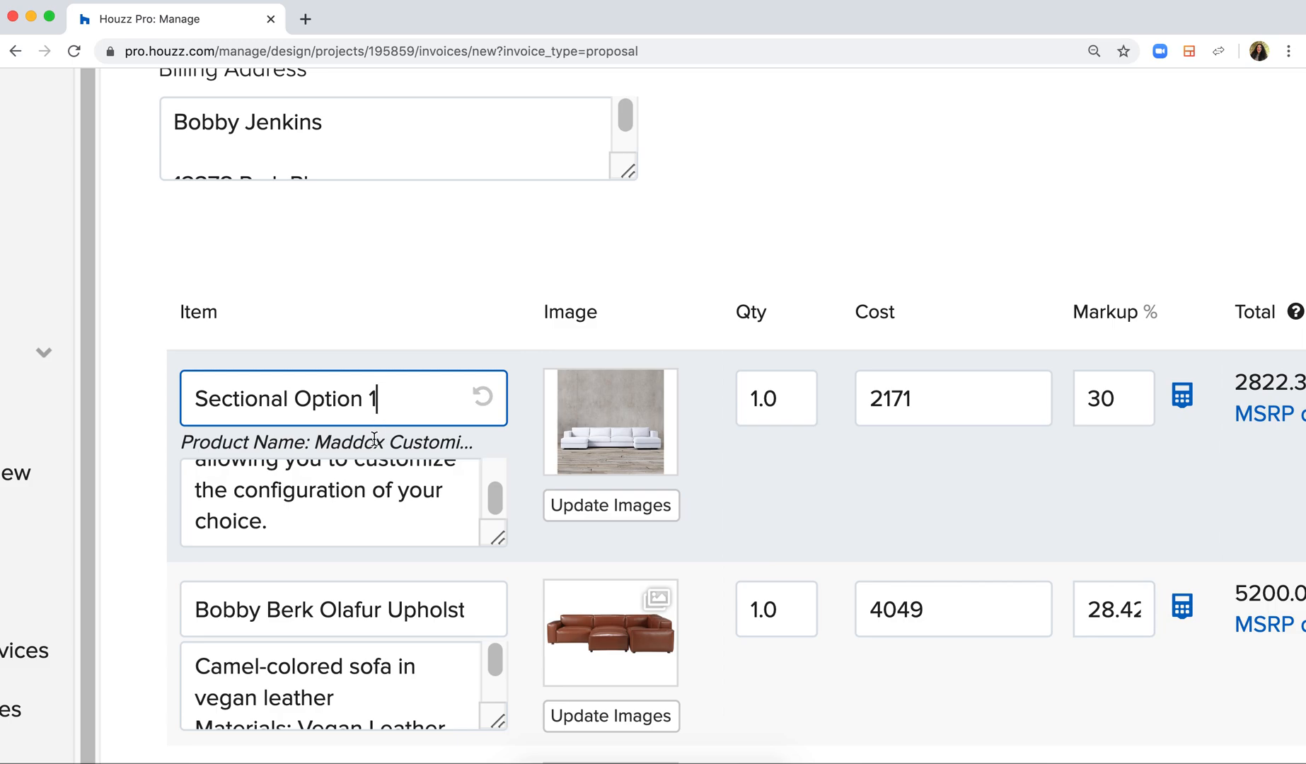
# - Scroll the item table right until the Room column is visible
pyautogui.hscroll(3)
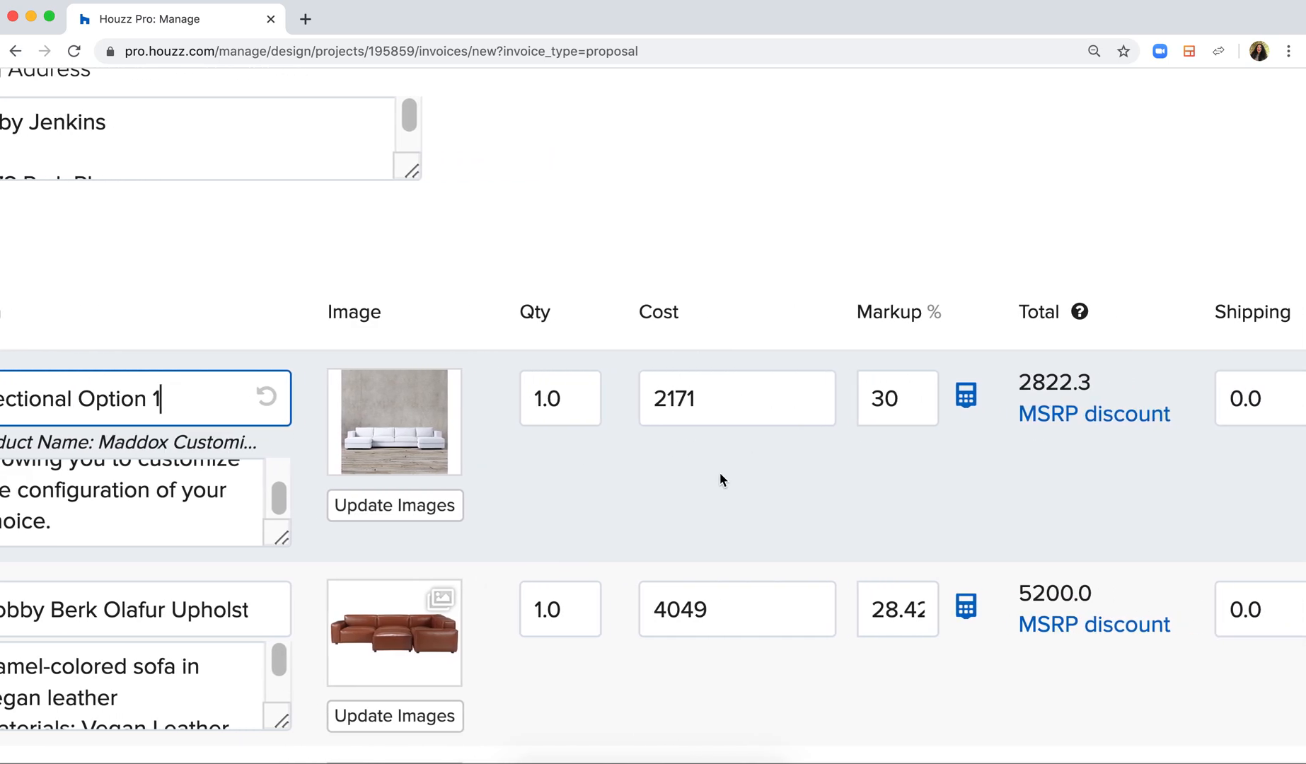
pyautogui.hscroll(3)
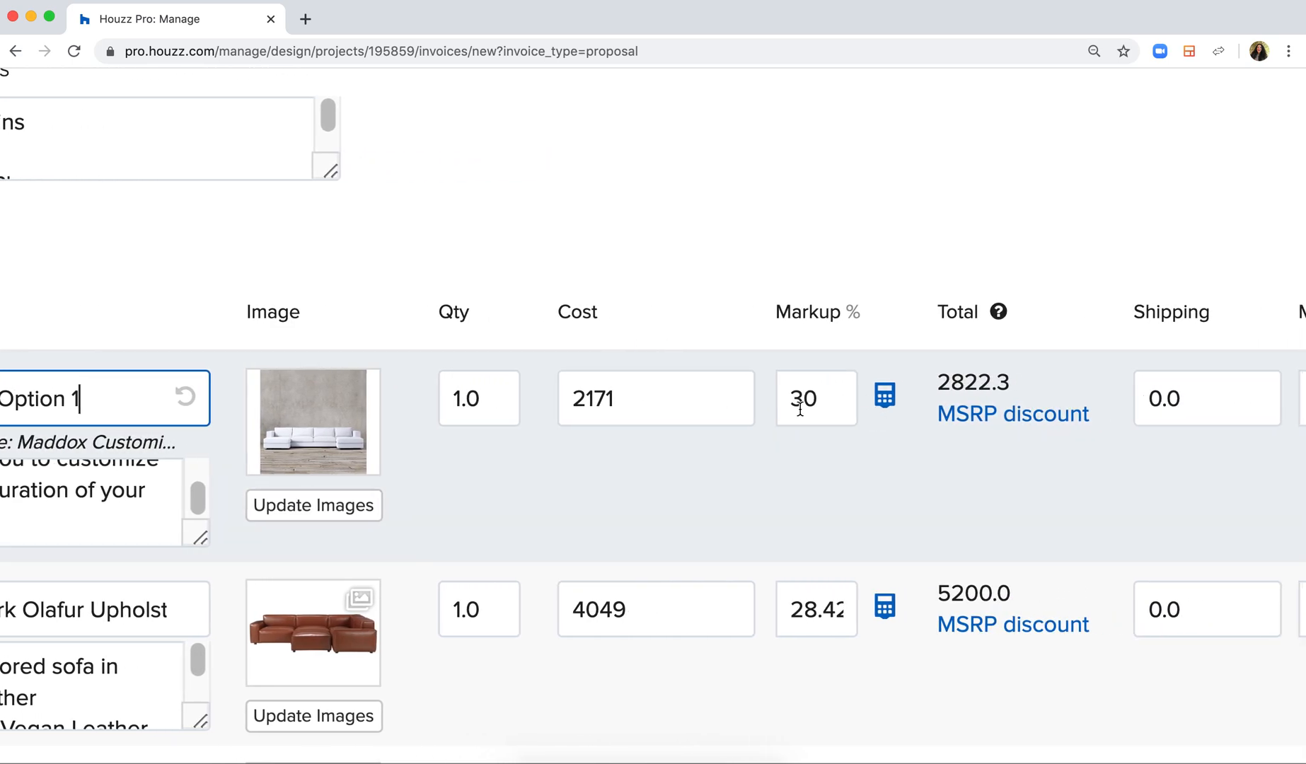
pyautogui.hscroll(3)
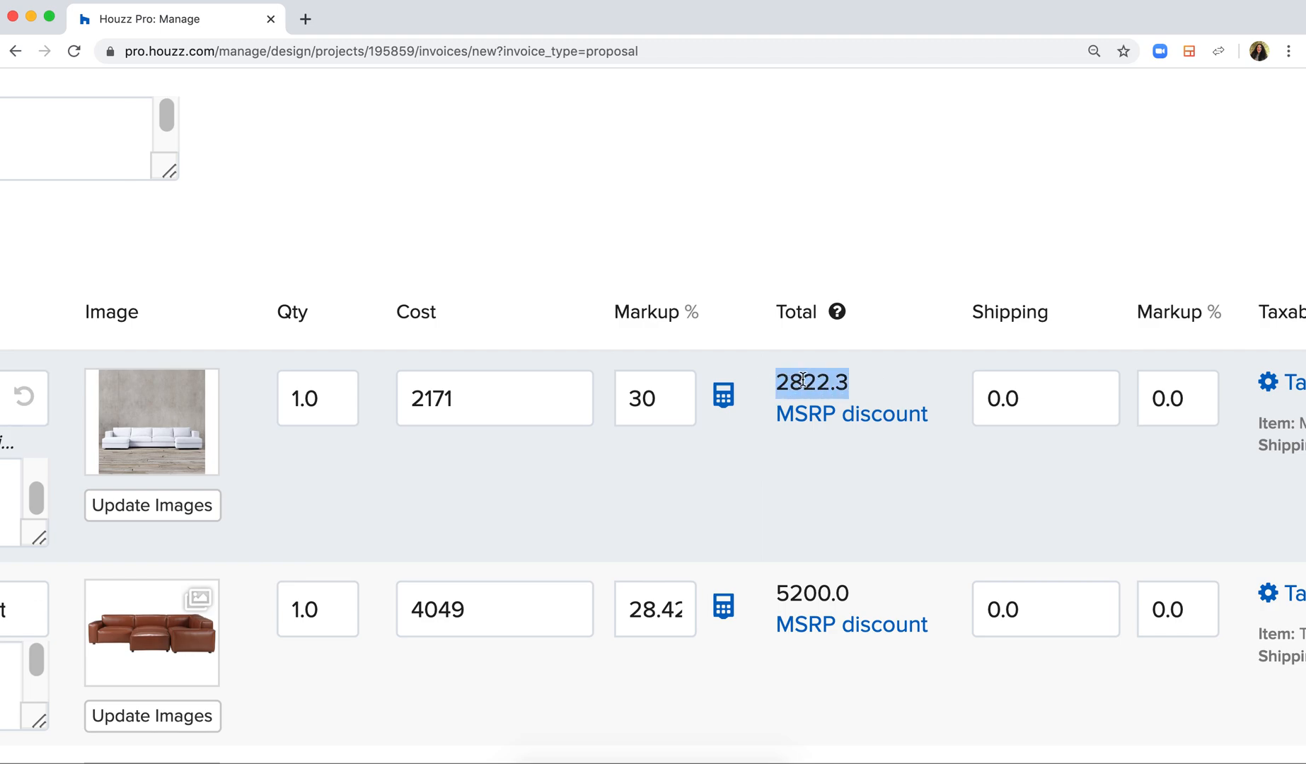
pyautogui.moveTo(874, 383)
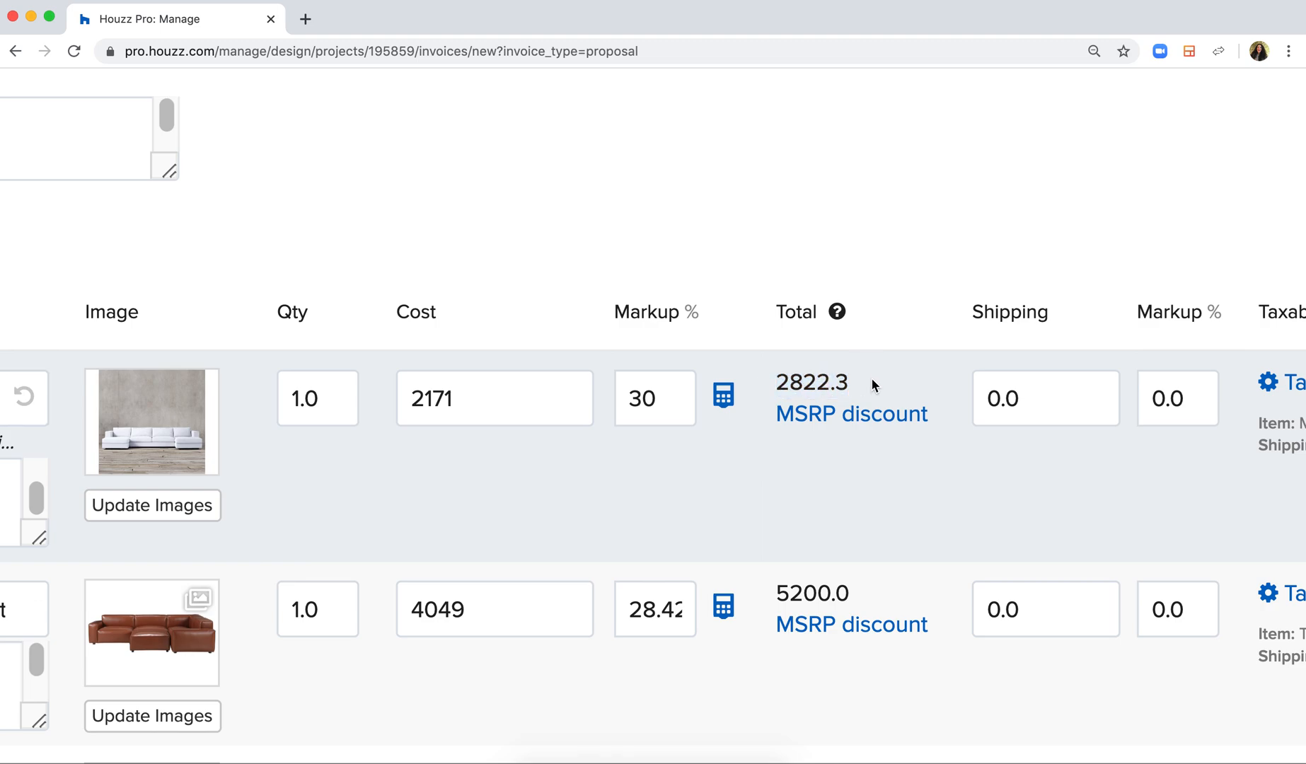
pyautogui.hscroll(3)
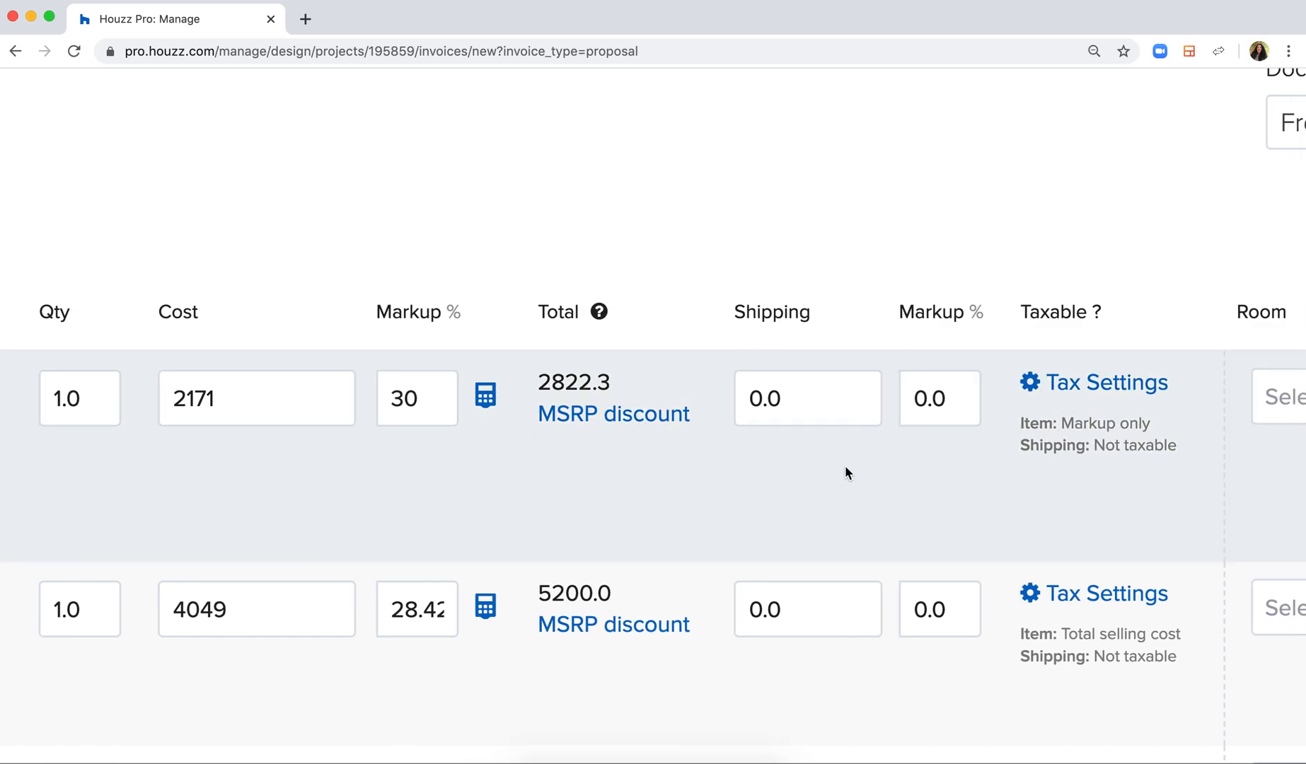
pyautogui.hscroll(3)
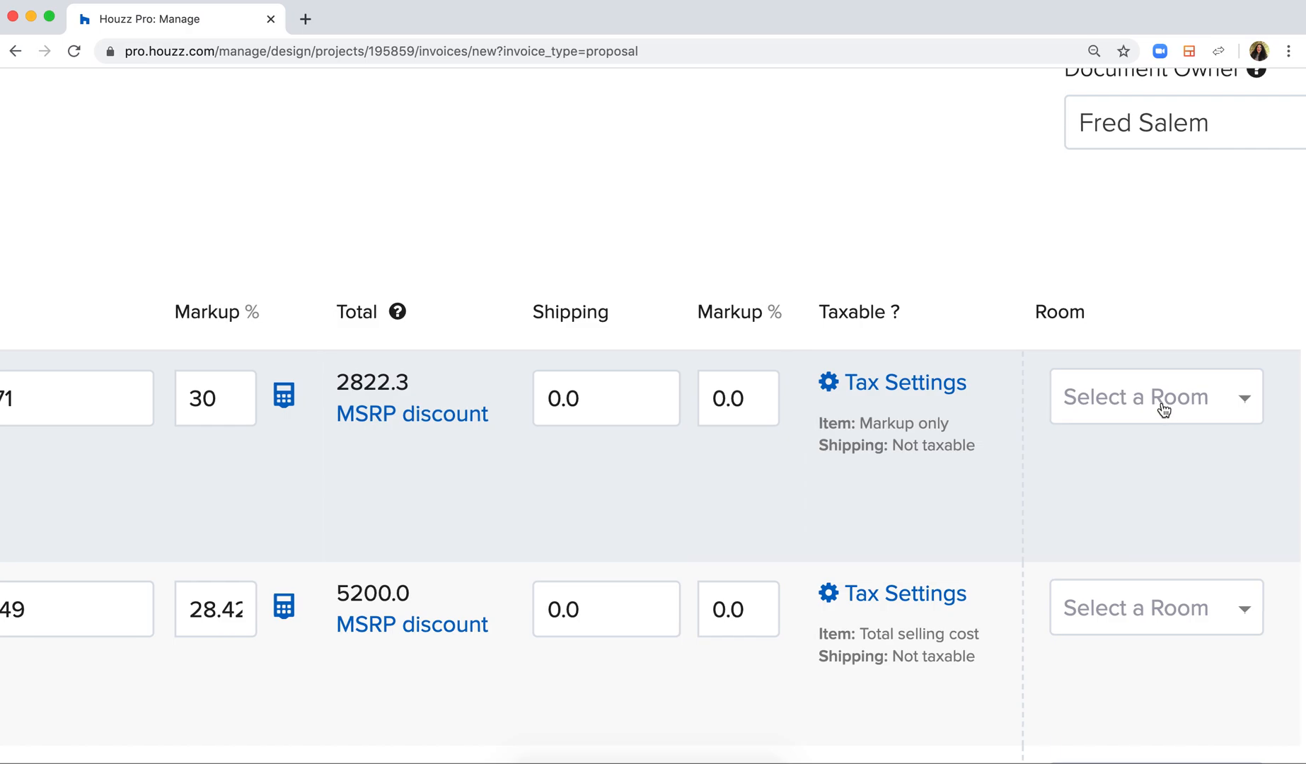
# - Assign Living Room to Sectional Option 1, Sectional Option 2 and the coffee table rows
pyautogui.click(1155, 396)
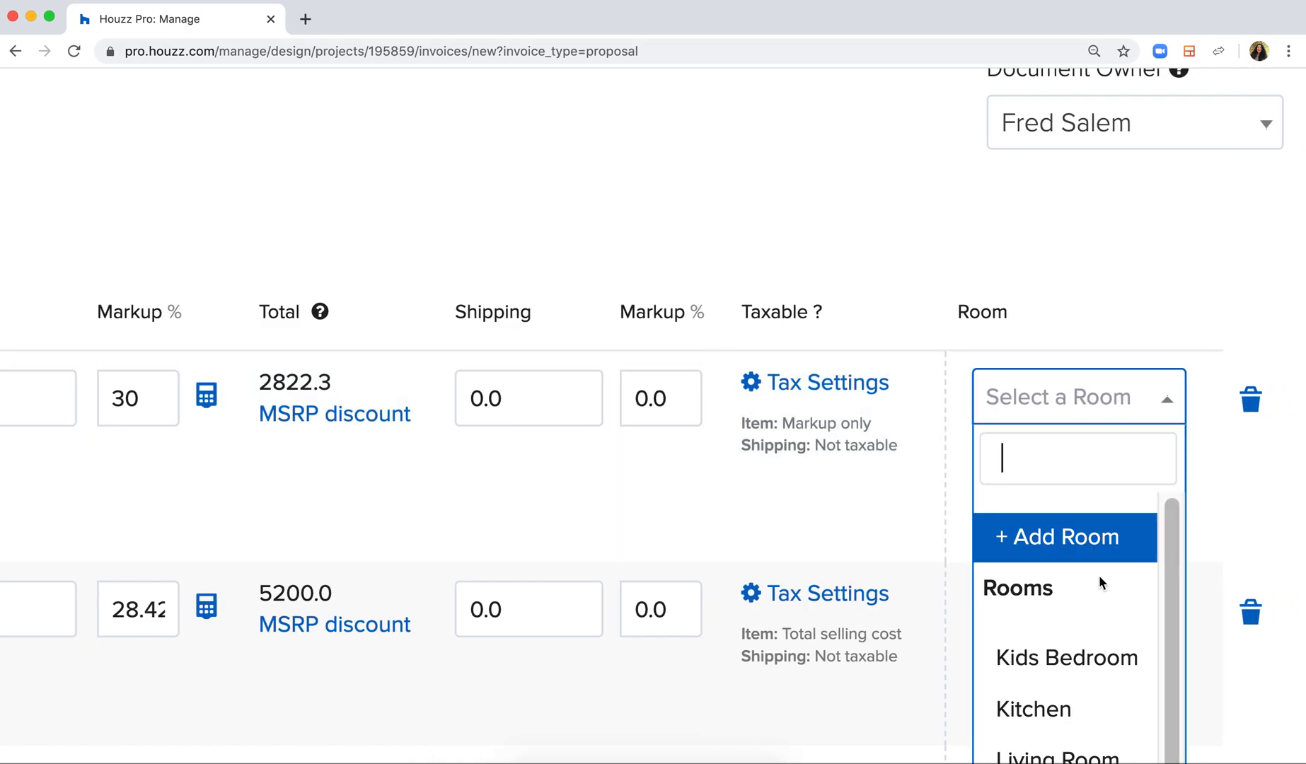
pyautogui.click(1060, 754)
pyautogui.write('Sectional Option 2')
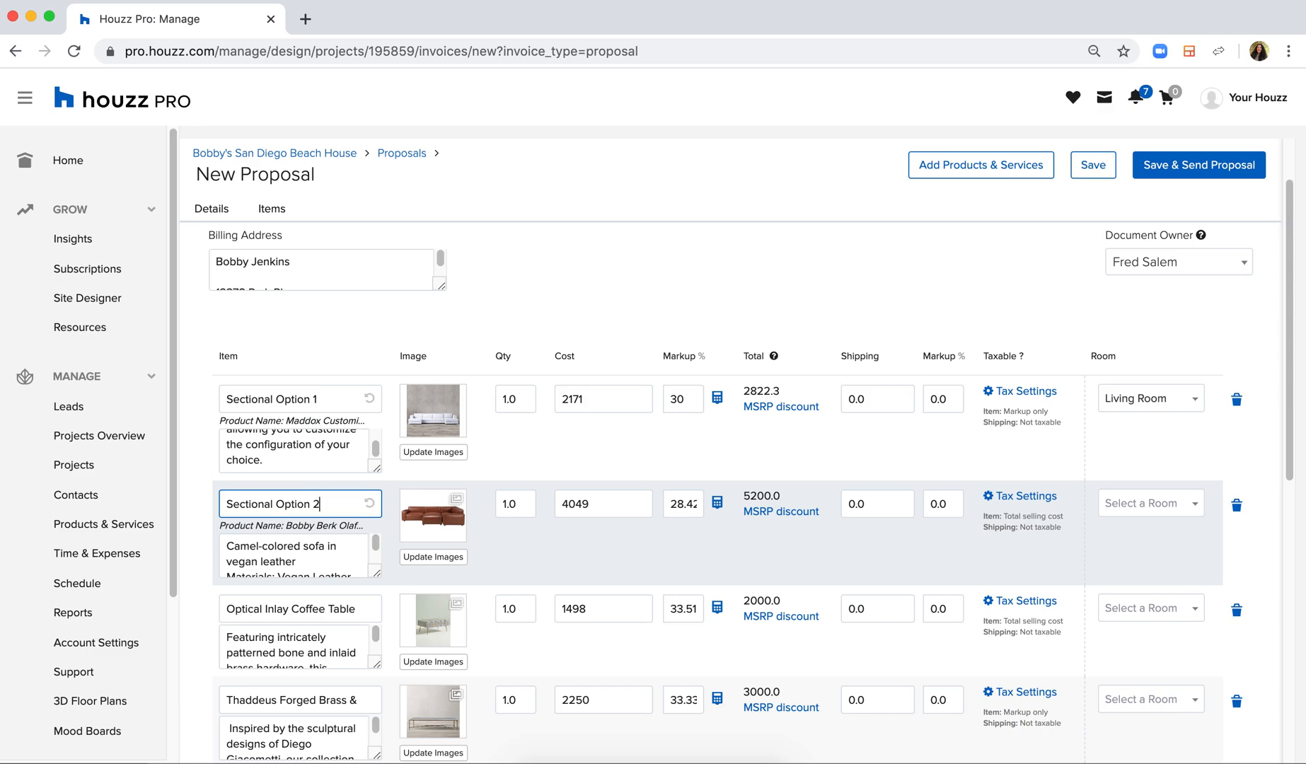
pyautogui.click(1149, 502)
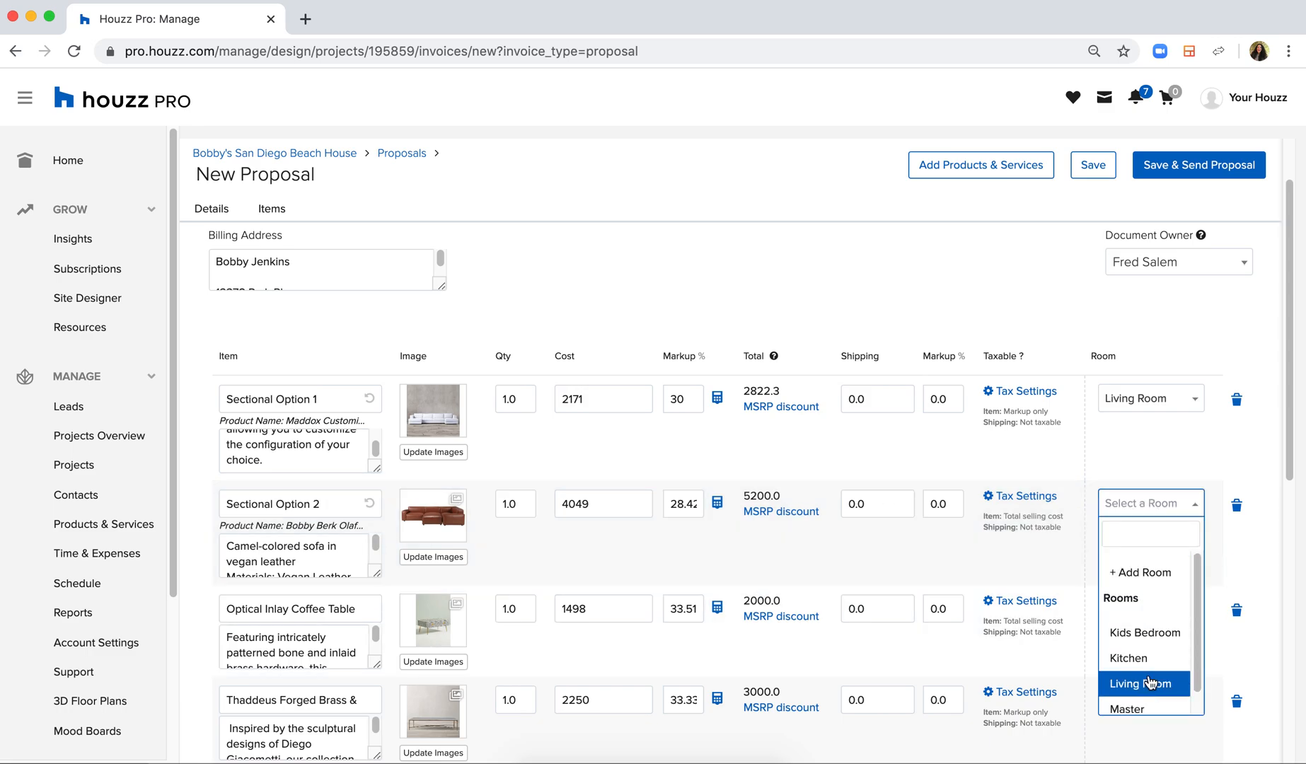
pyautogui.click(1141, 683)
pyautogui.write('Marble Rectangular Coffee')
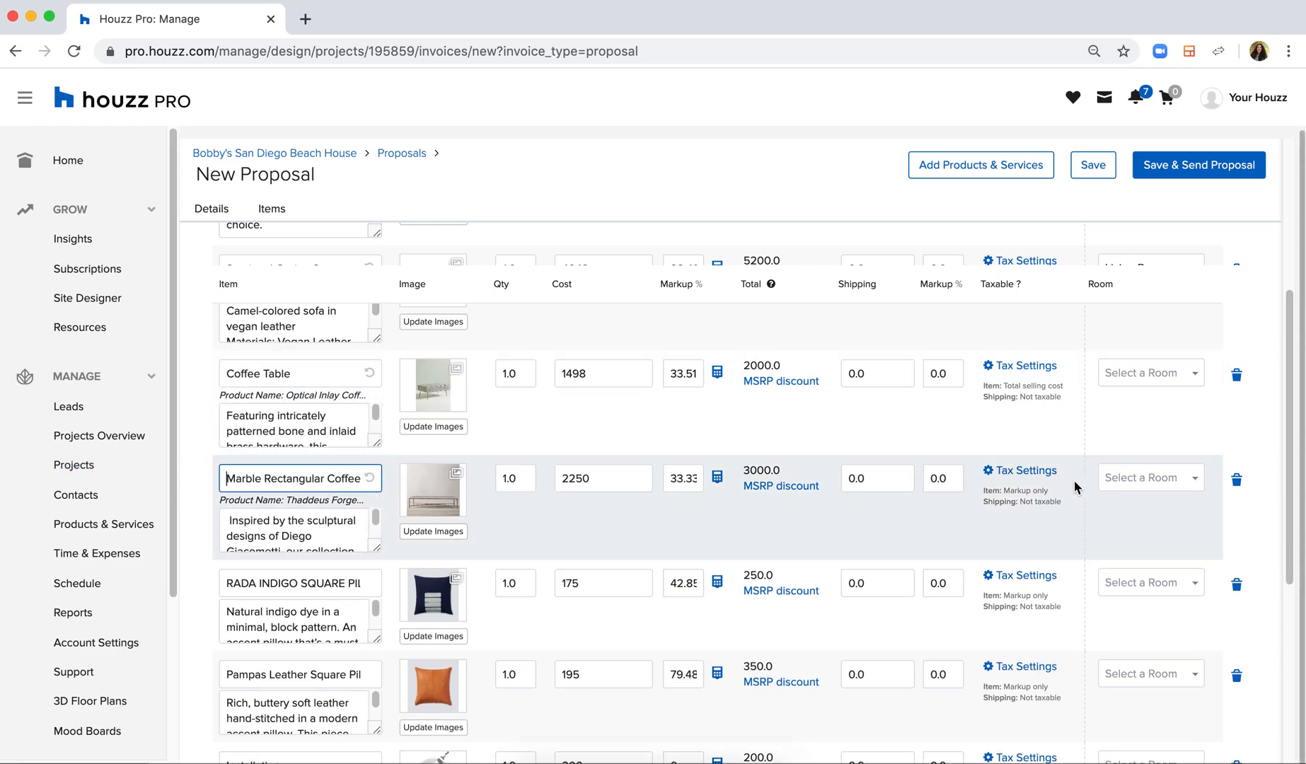
pyautogui.click(1147, 476)
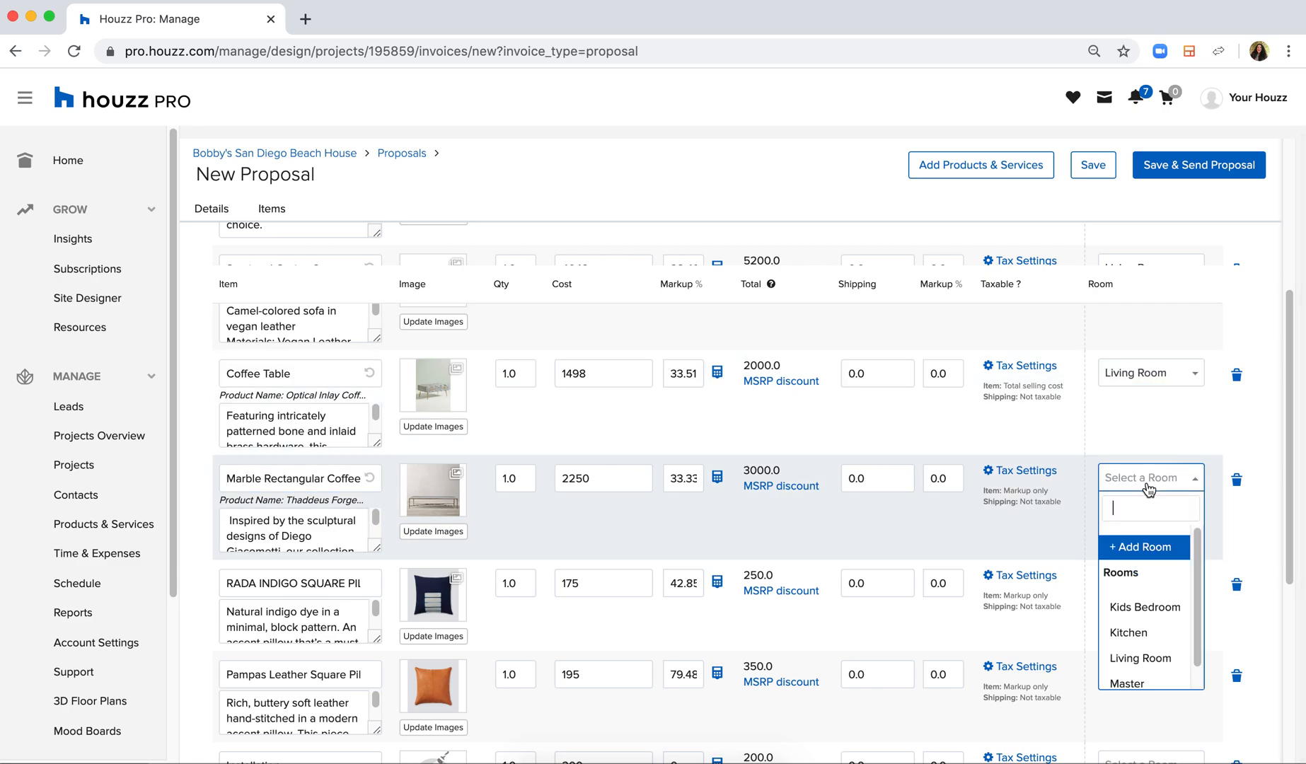
pyautogui.scroll(-3)
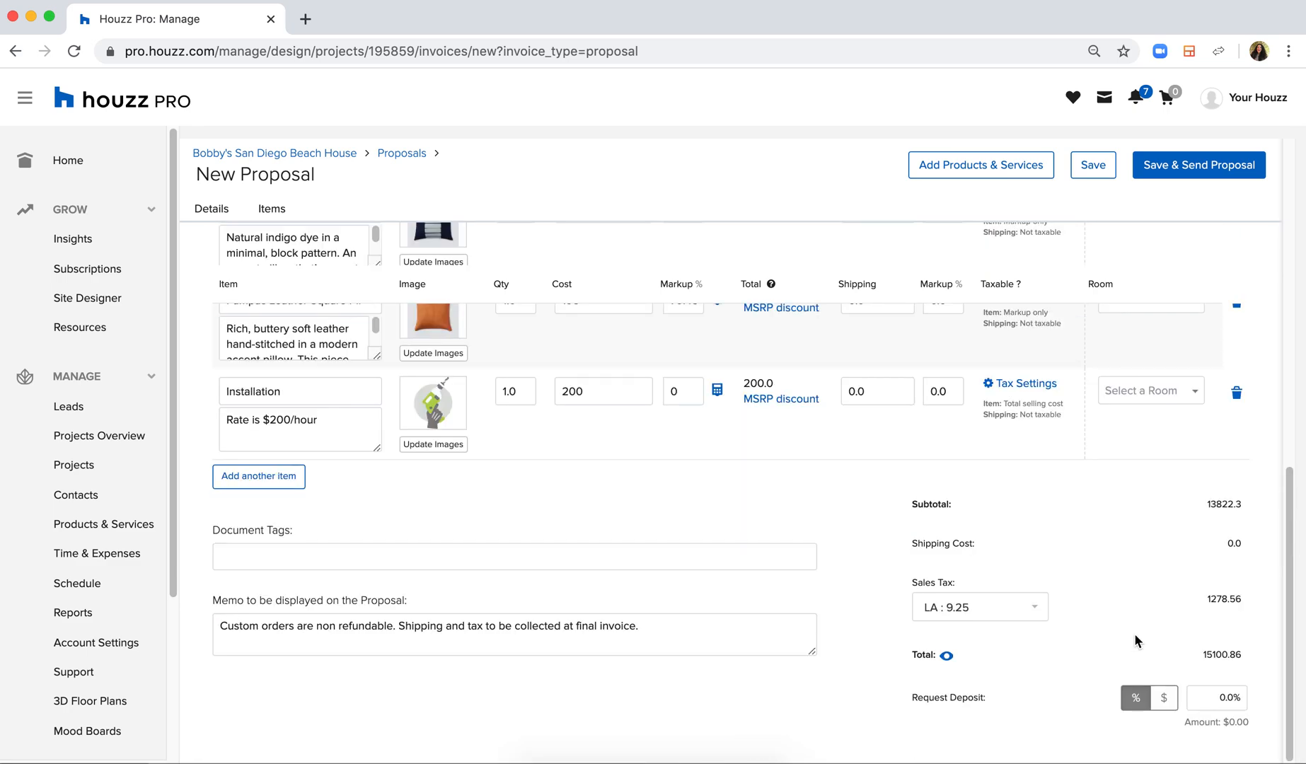
# - Set the Request Deposit to 100%, making the deposit $15,100.86
pyautogui.scroll(-3)
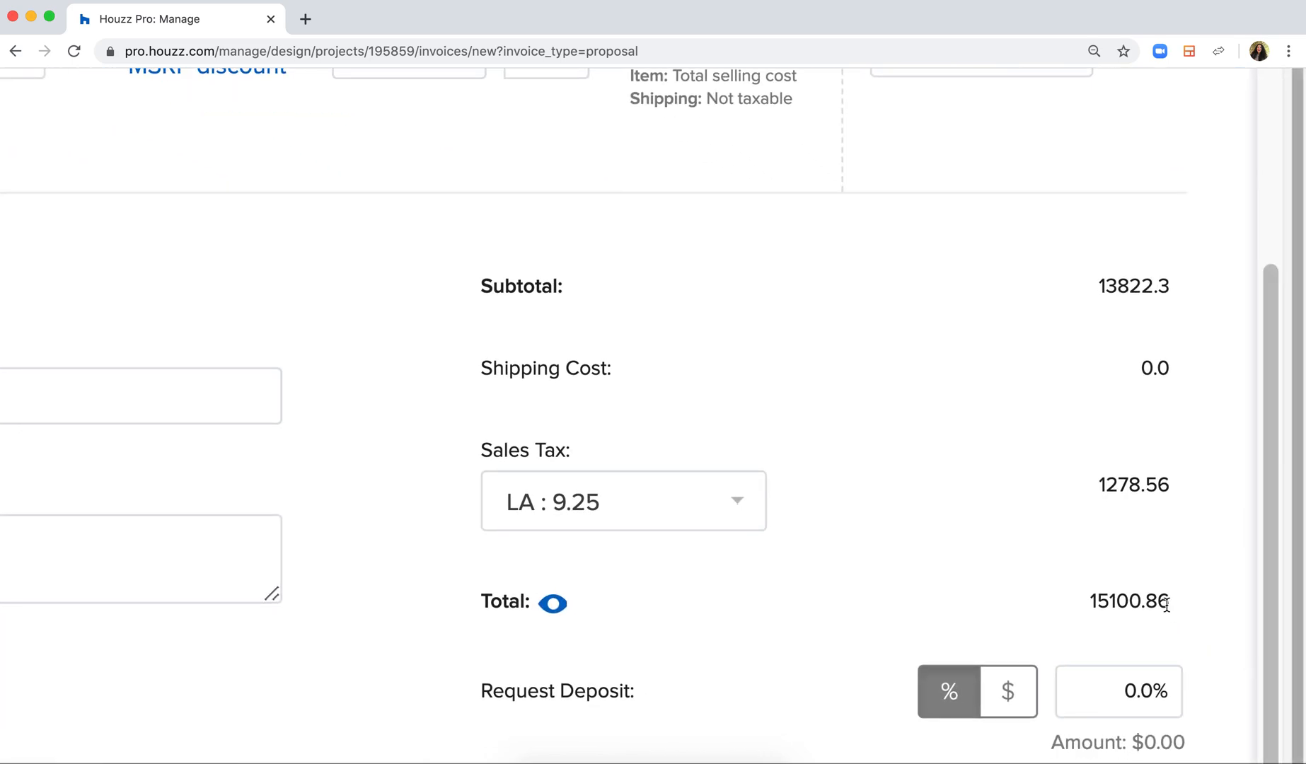
pyautogui.click(1118, 690)
pyautogui.write('100')
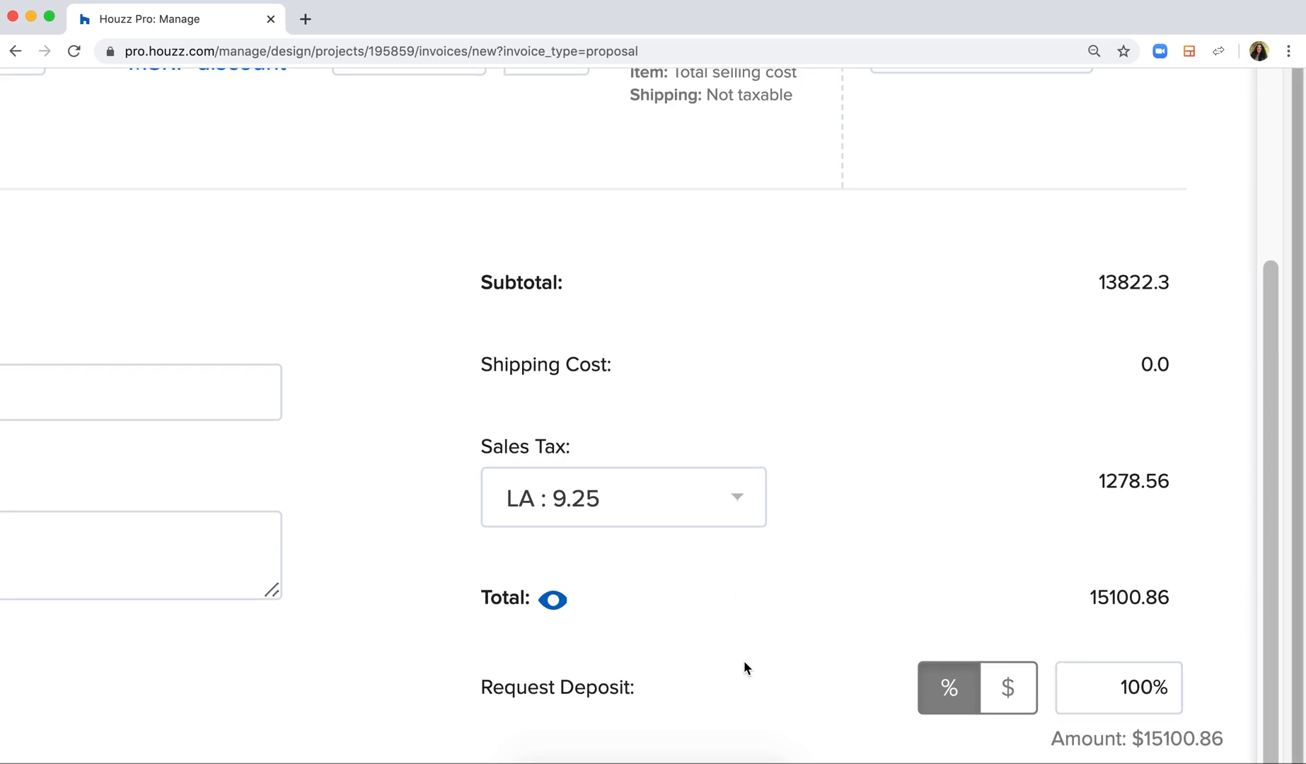
pyautogui.scroll(3)
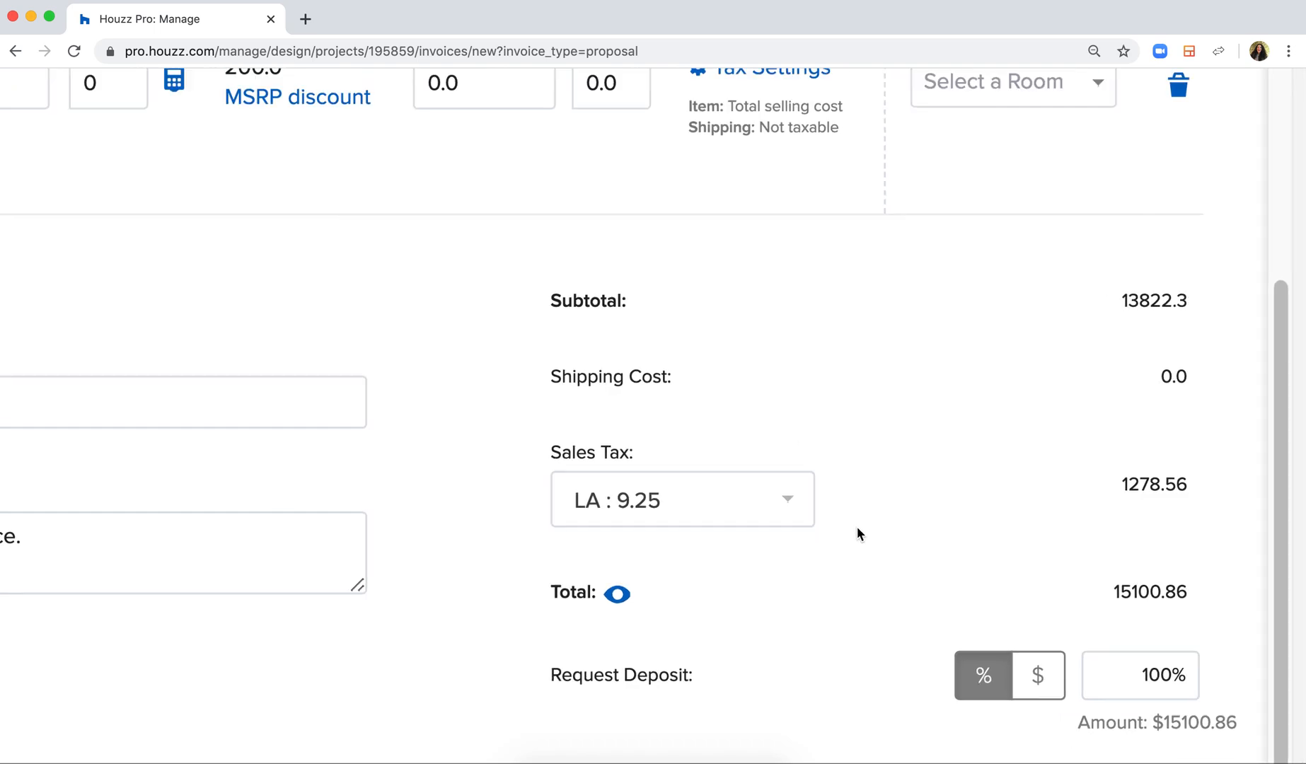
pyautogui.scroll(3)
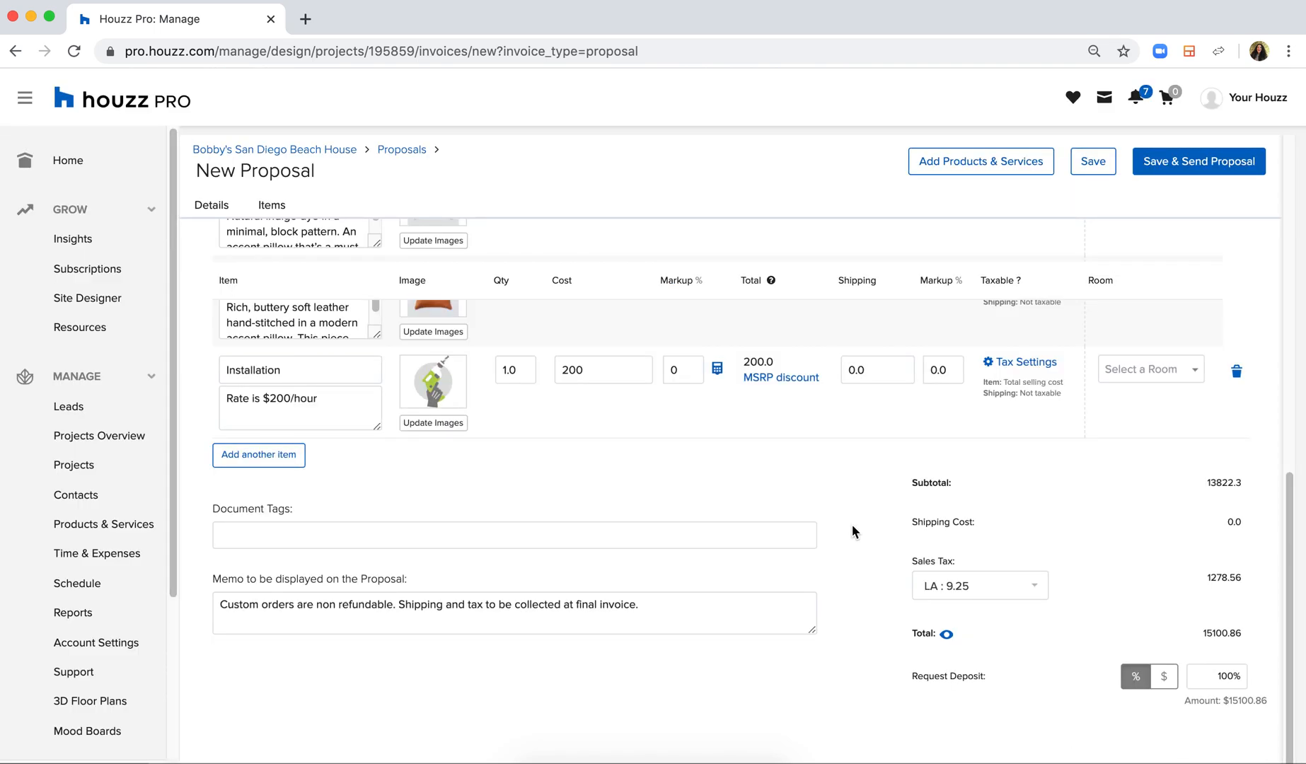
pyautogui.moveTo(1092, 161)
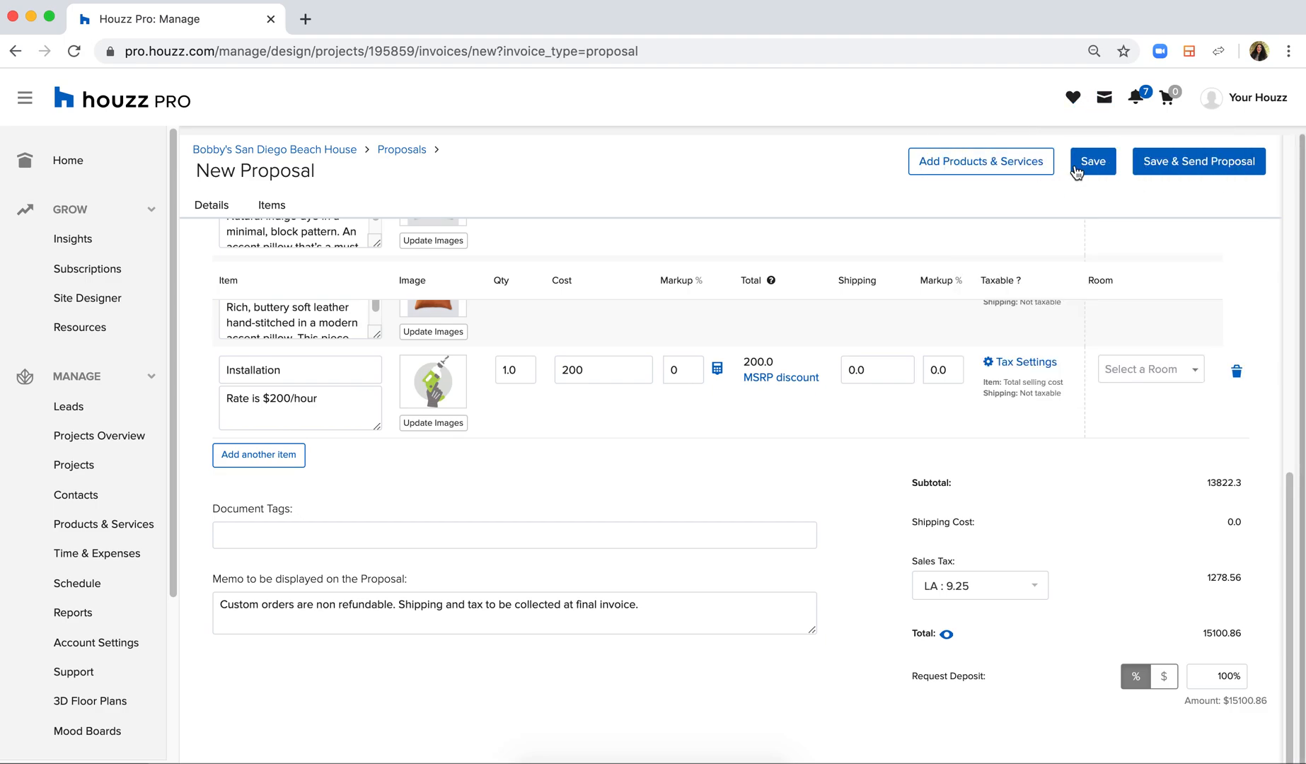
# - Save the proposal as PR-BSDBH-10347
pyautogui.click(1093, 161)
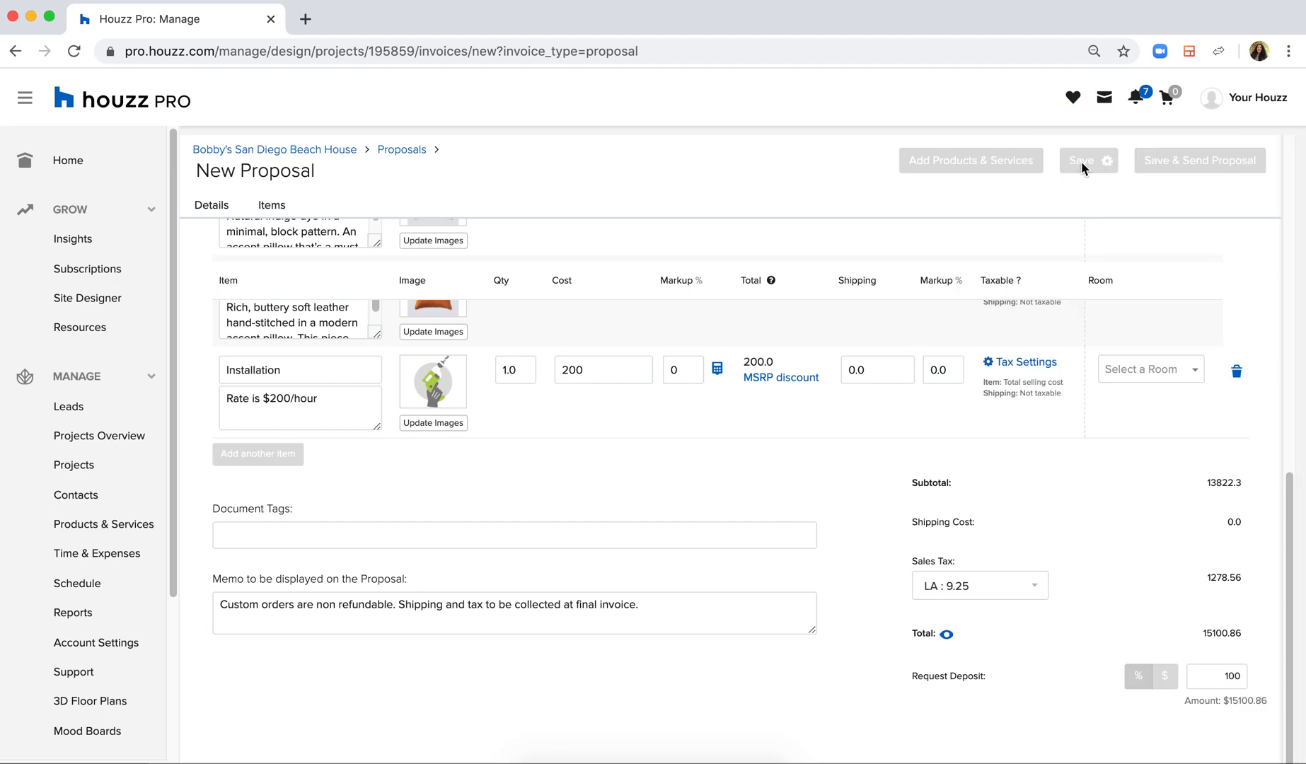
pyautogui.moveTo(1168, 504)
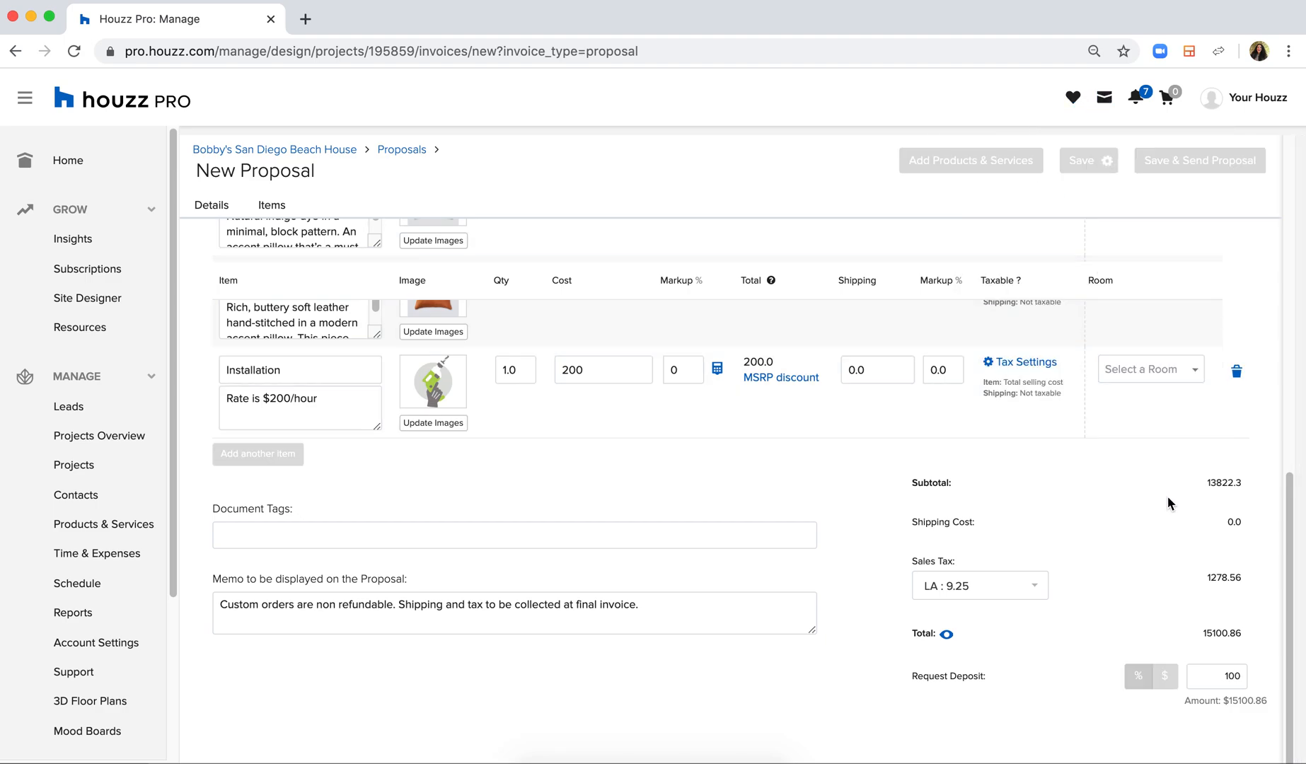
pyautogui.scroll(3)
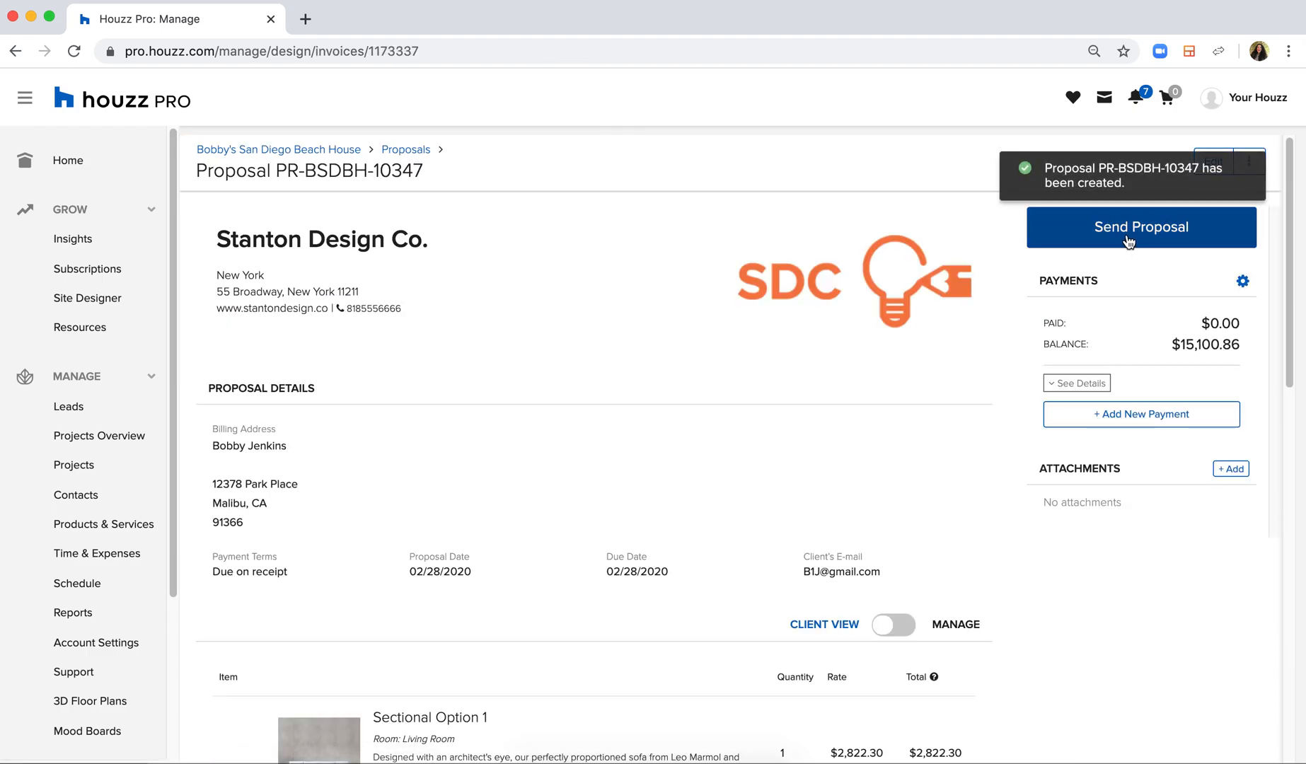
# - Send proposal PR-BSDBH-10347 to the client's email with payment options
pyautogui.click(1139, 226)
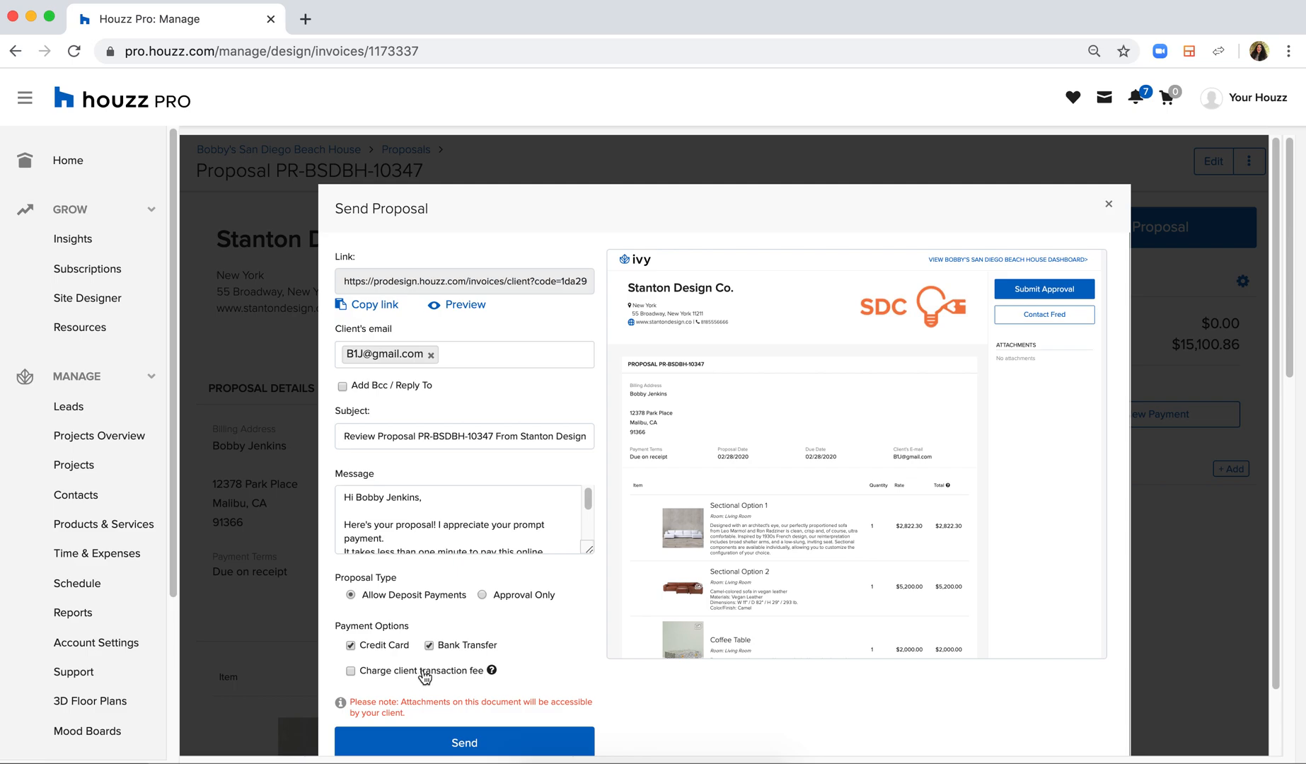
pyautogui.moveTo(397, 698)
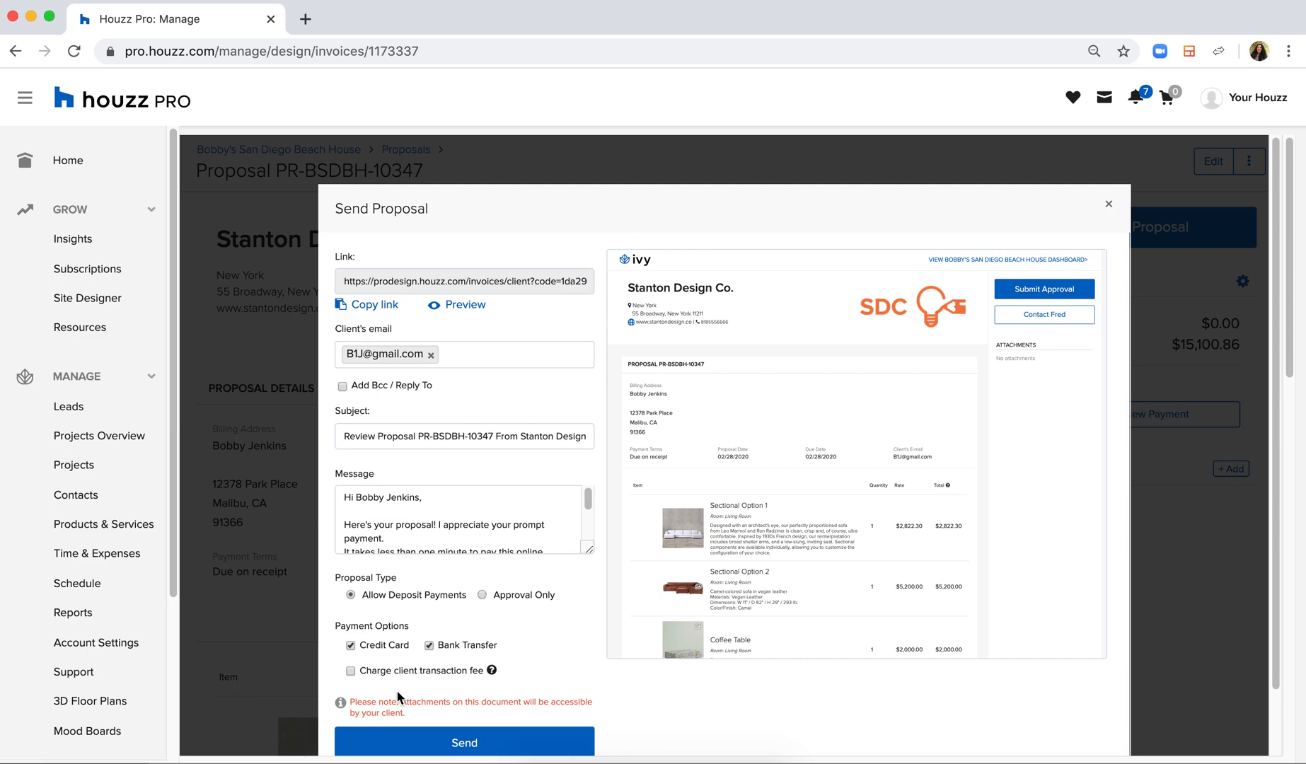
pyautogui.click(1107, 204)
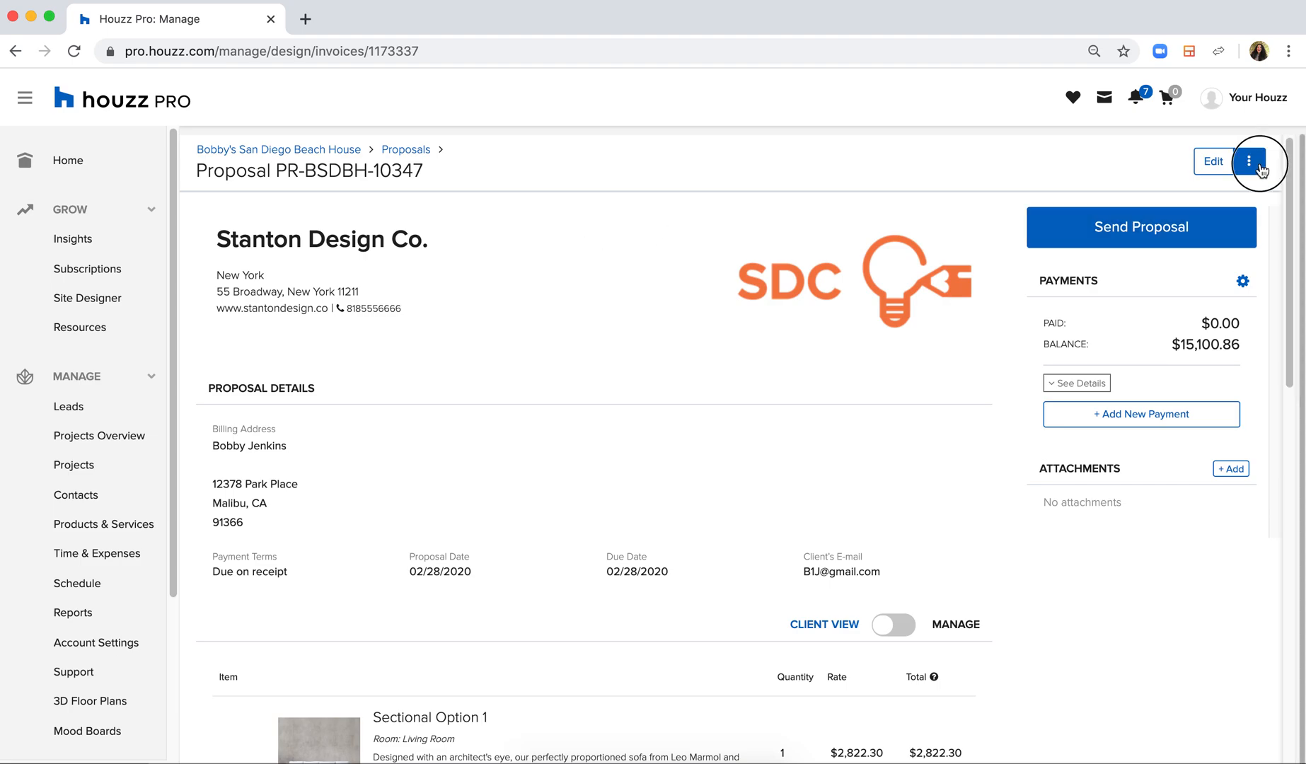
# - Open the proposal as tear sheets in a new tab via the more-actions menu
pyautogui.click(1248, 161)
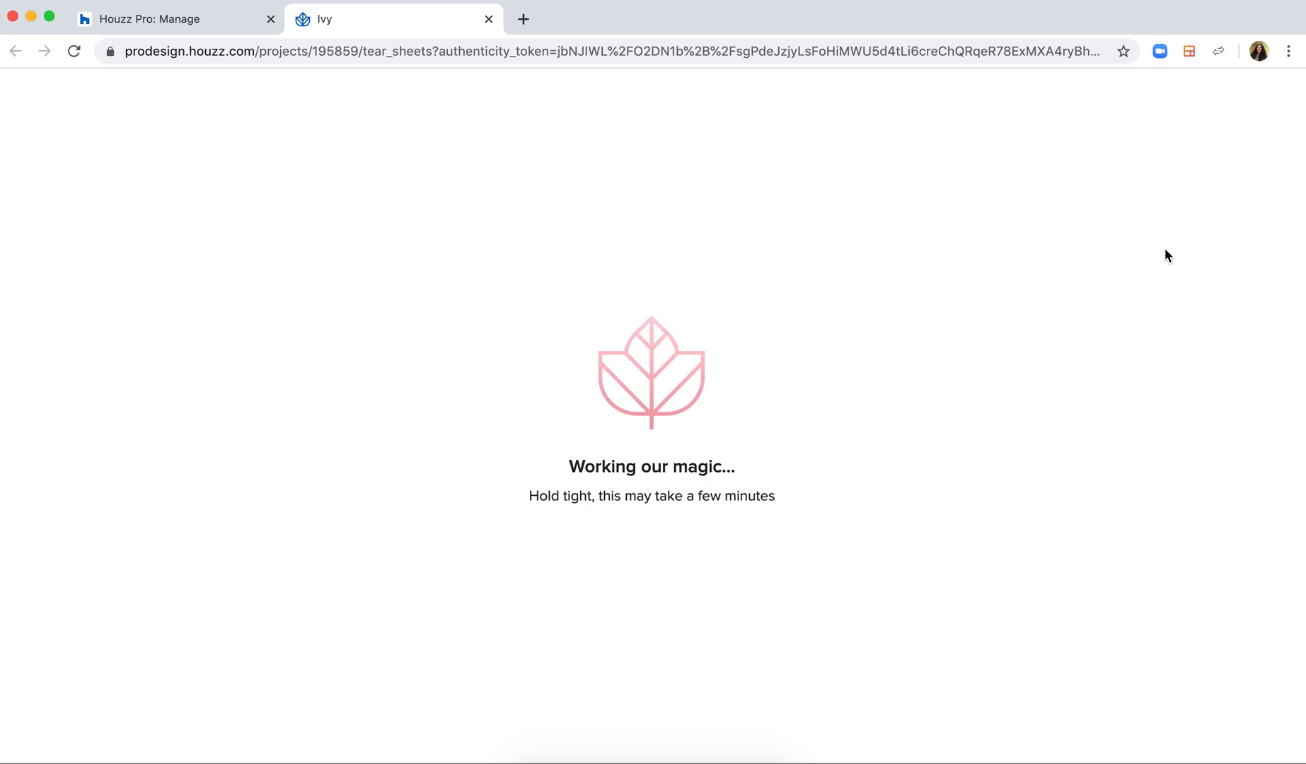